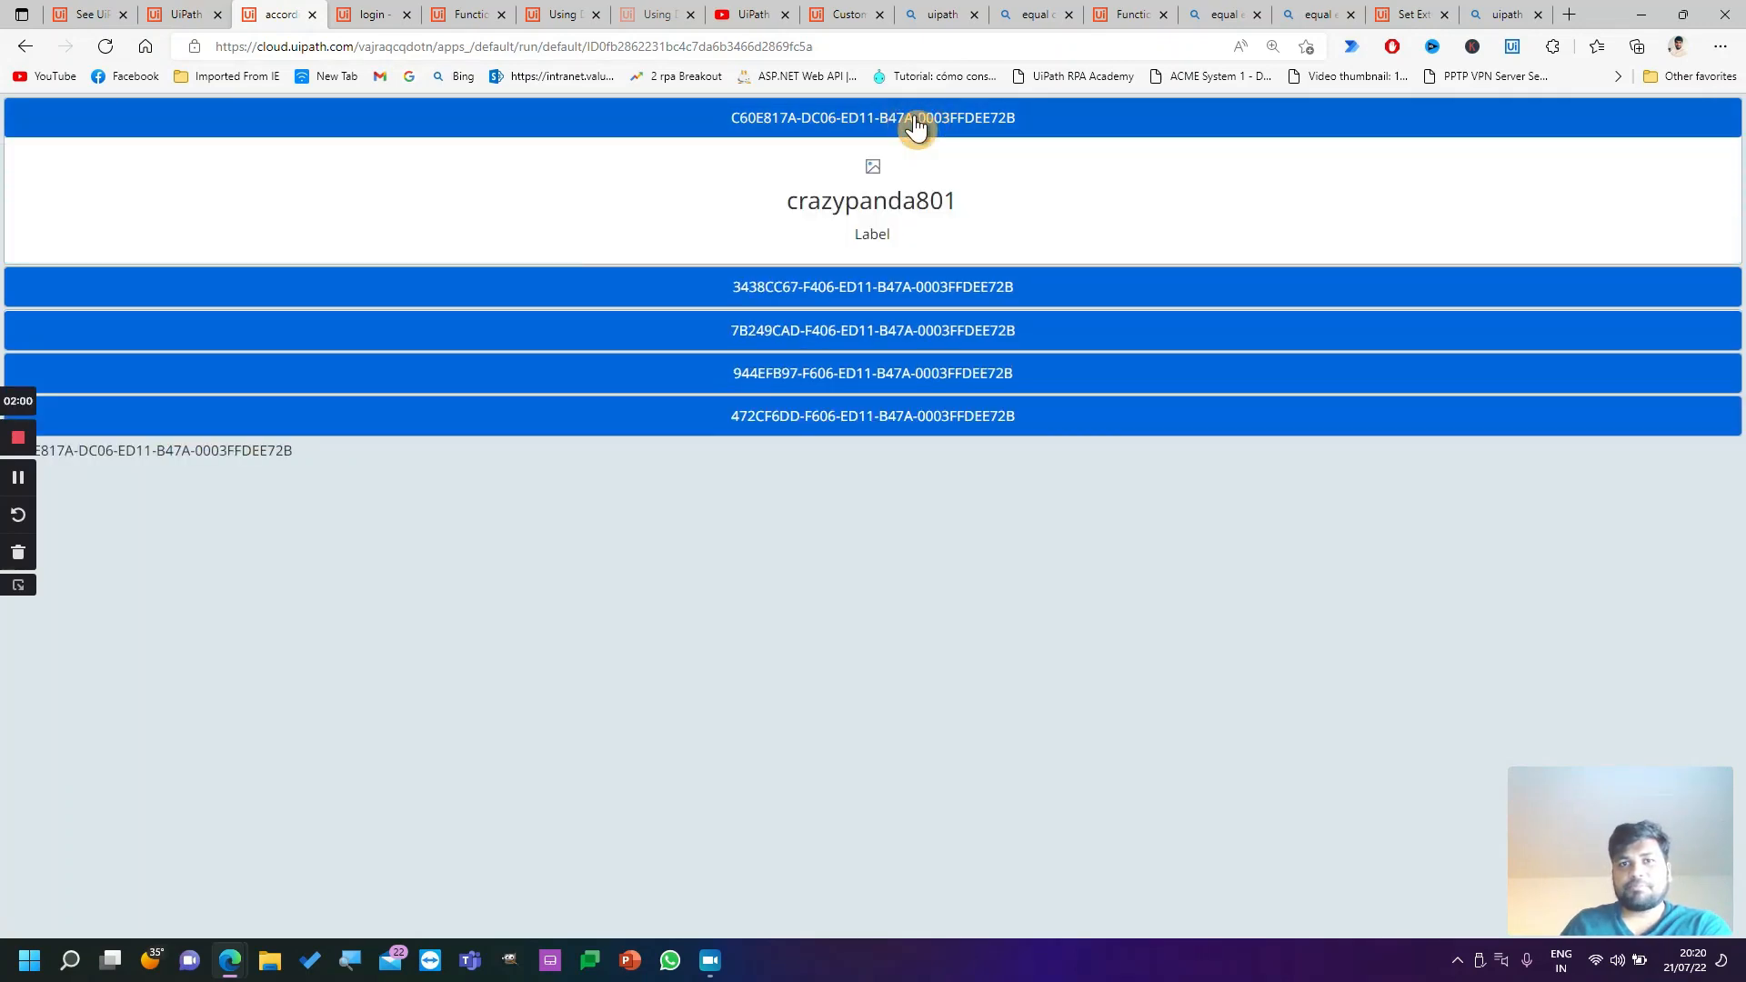
{"action": "mouse_move", "coordinate": [838, 225]}
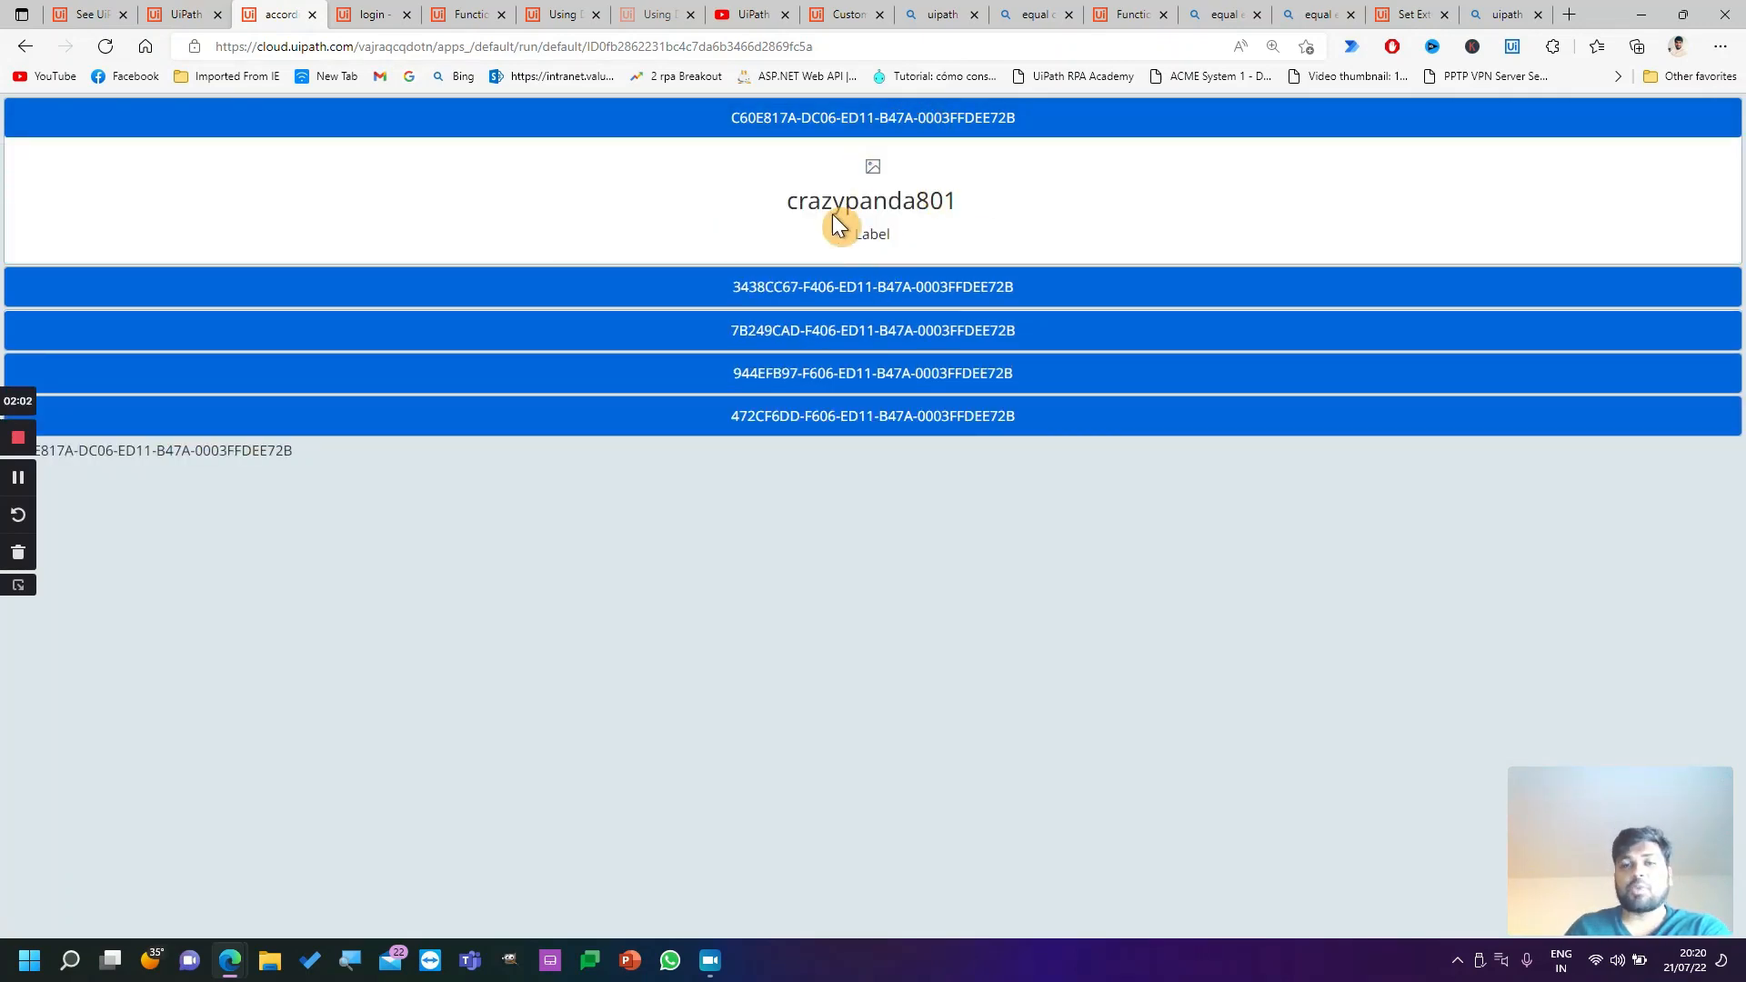
{"action": "mouse_move", "coordinate": [880, 213]}
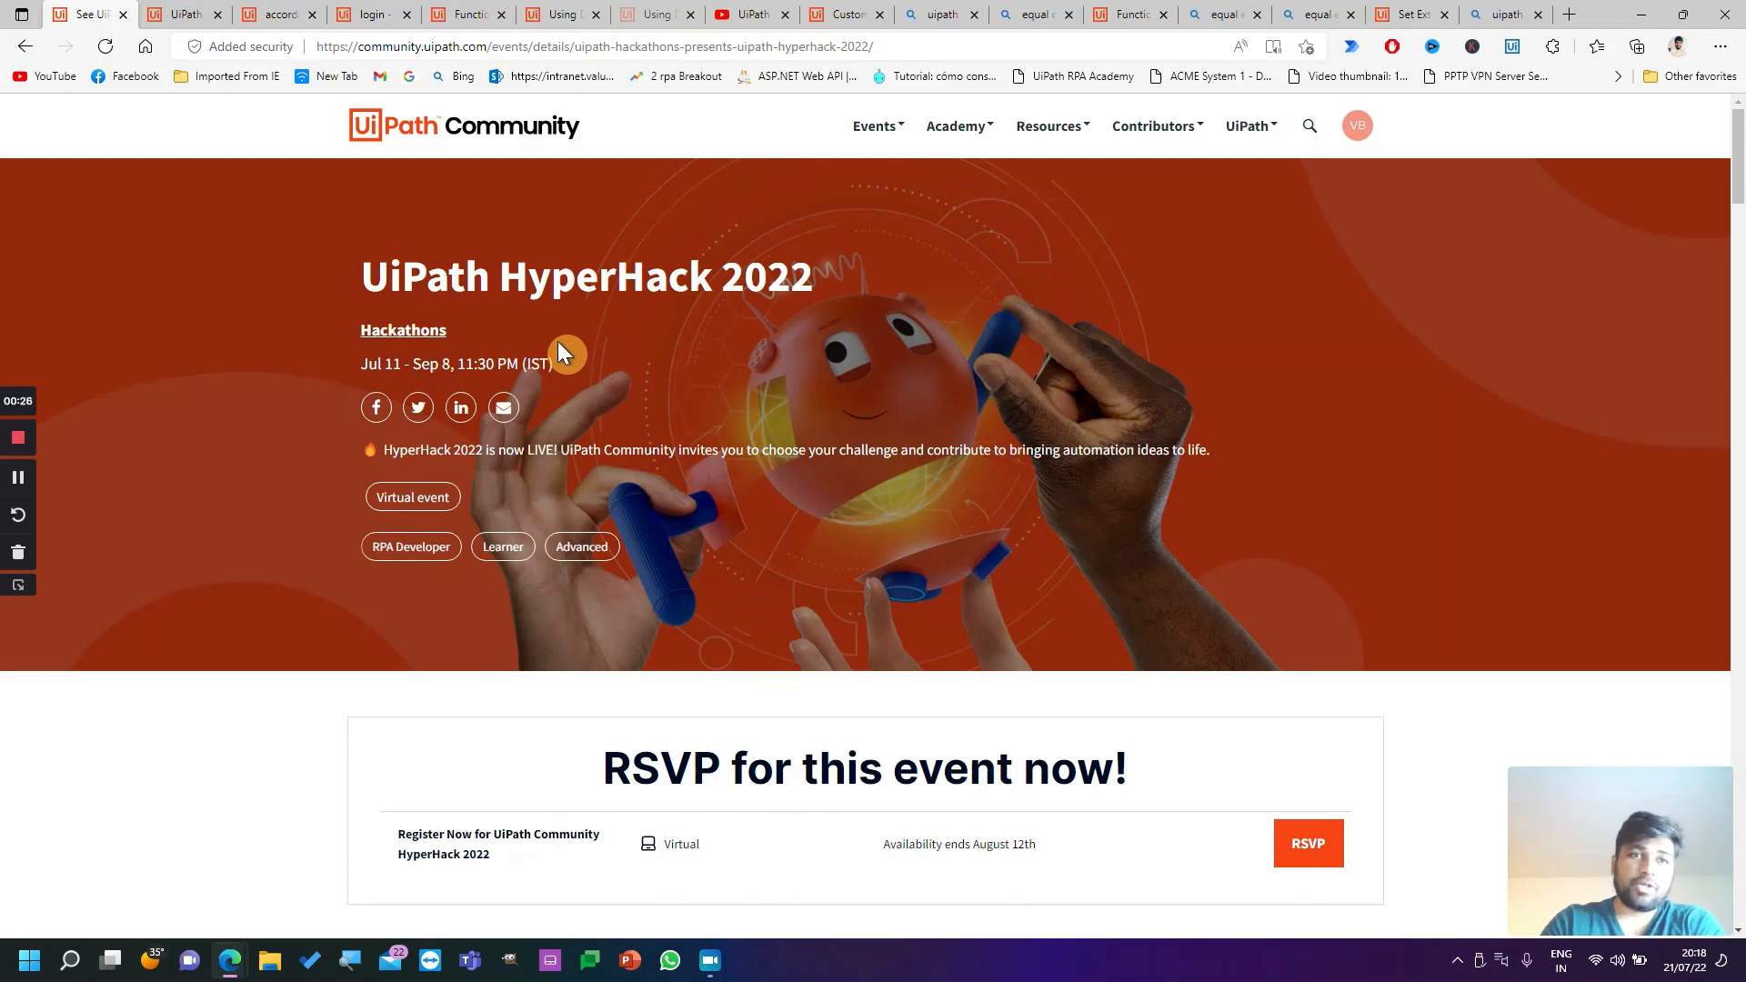
Review the HyperHack 2022 Apps challenge category, then return to the running accordion app.
{"action": "scroll", "scroll_direction": "down", "scroll_amount": 3}
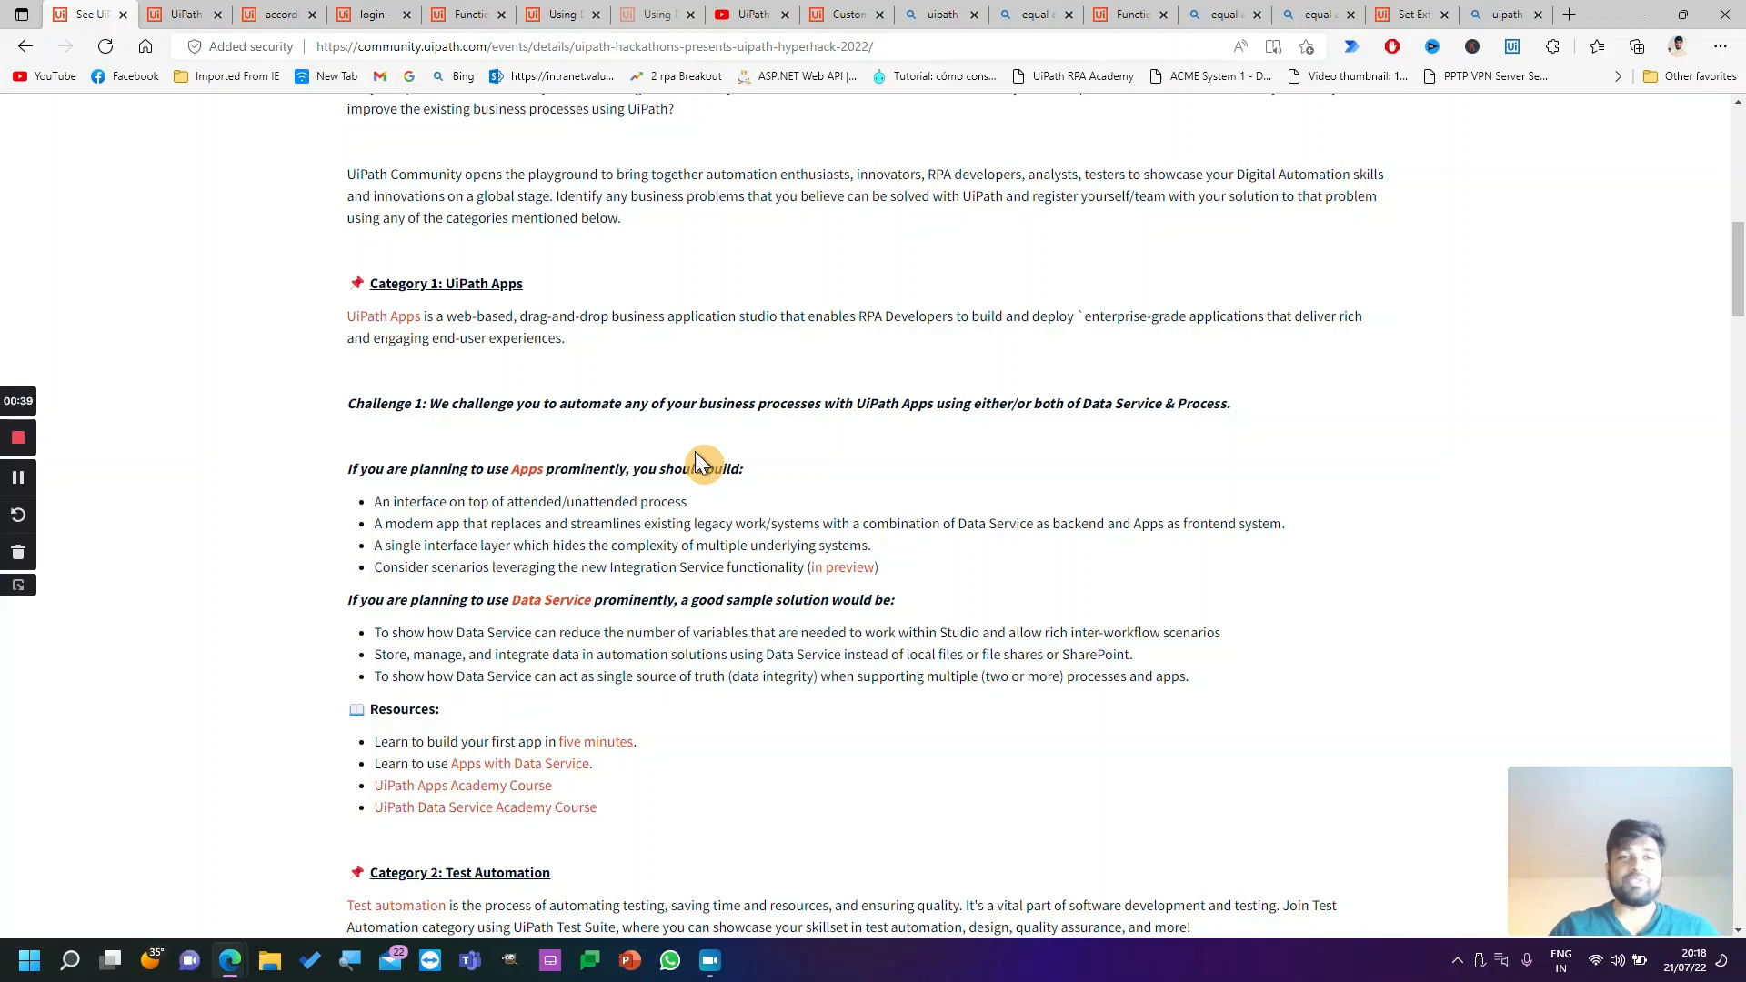
{"action": "left_click", "coordinate": [184, 13]}
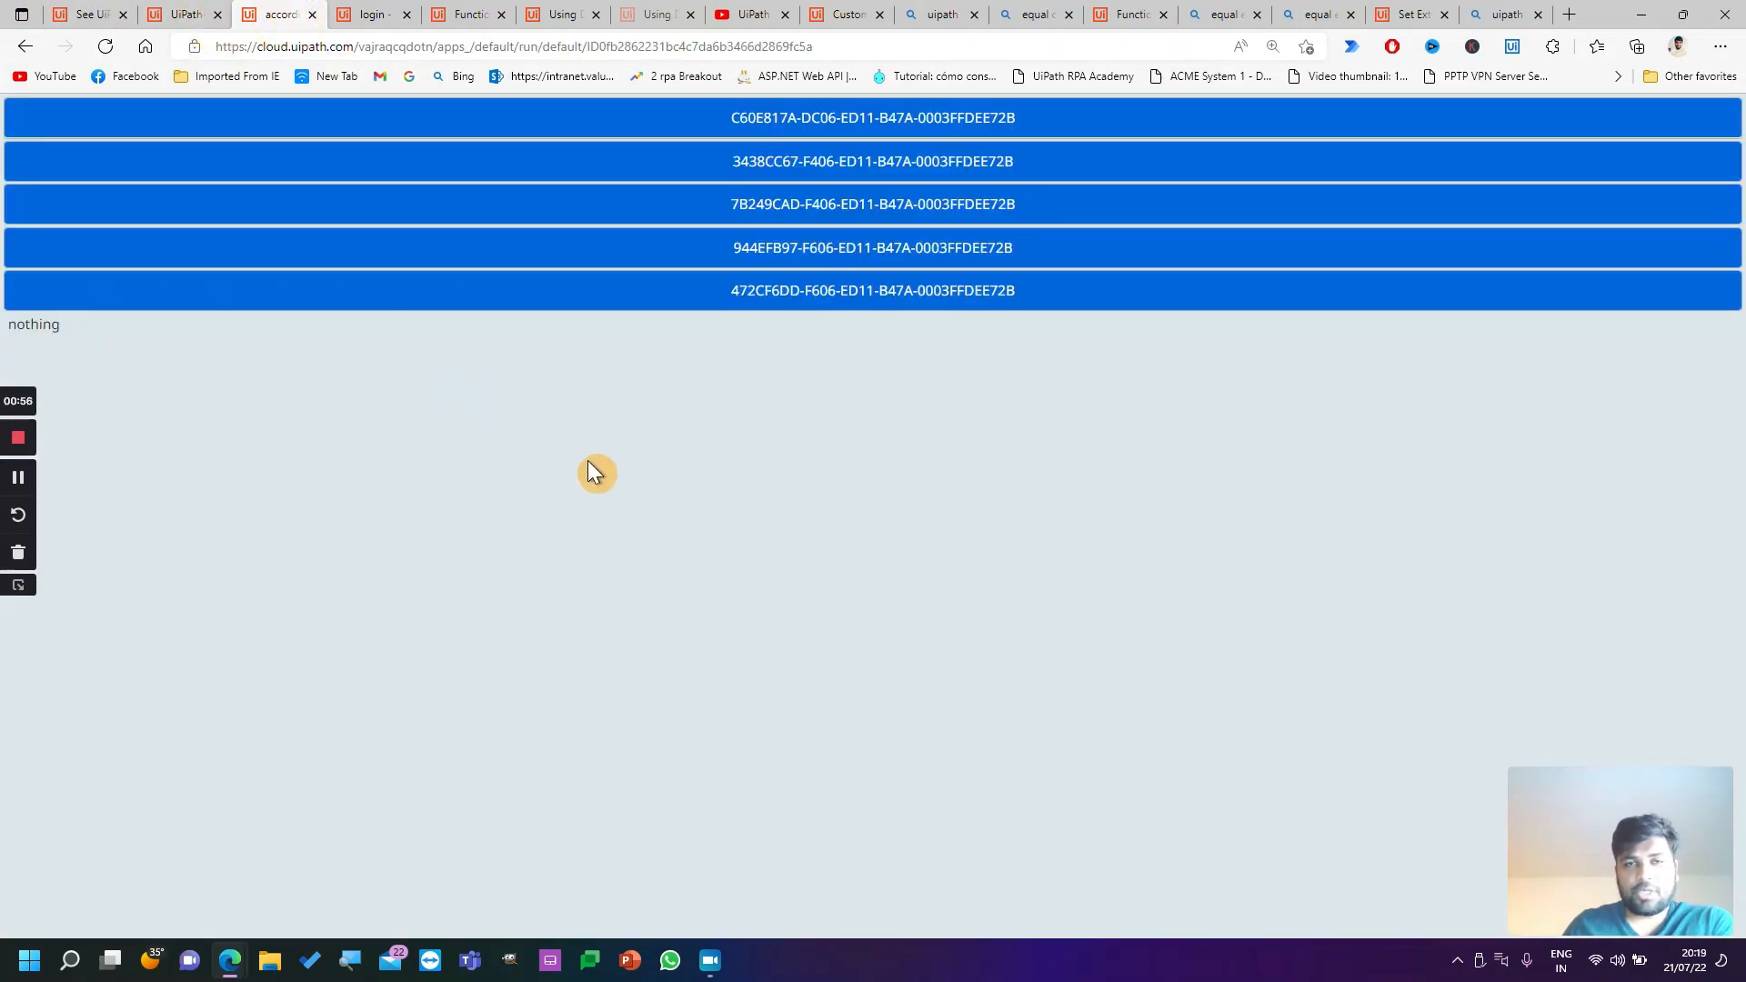
View the login entity's five records in Data Service and show the downloaded accordian.uiapp in Downloads.
{"action": "left_click", "coordinate": [373, 12]}
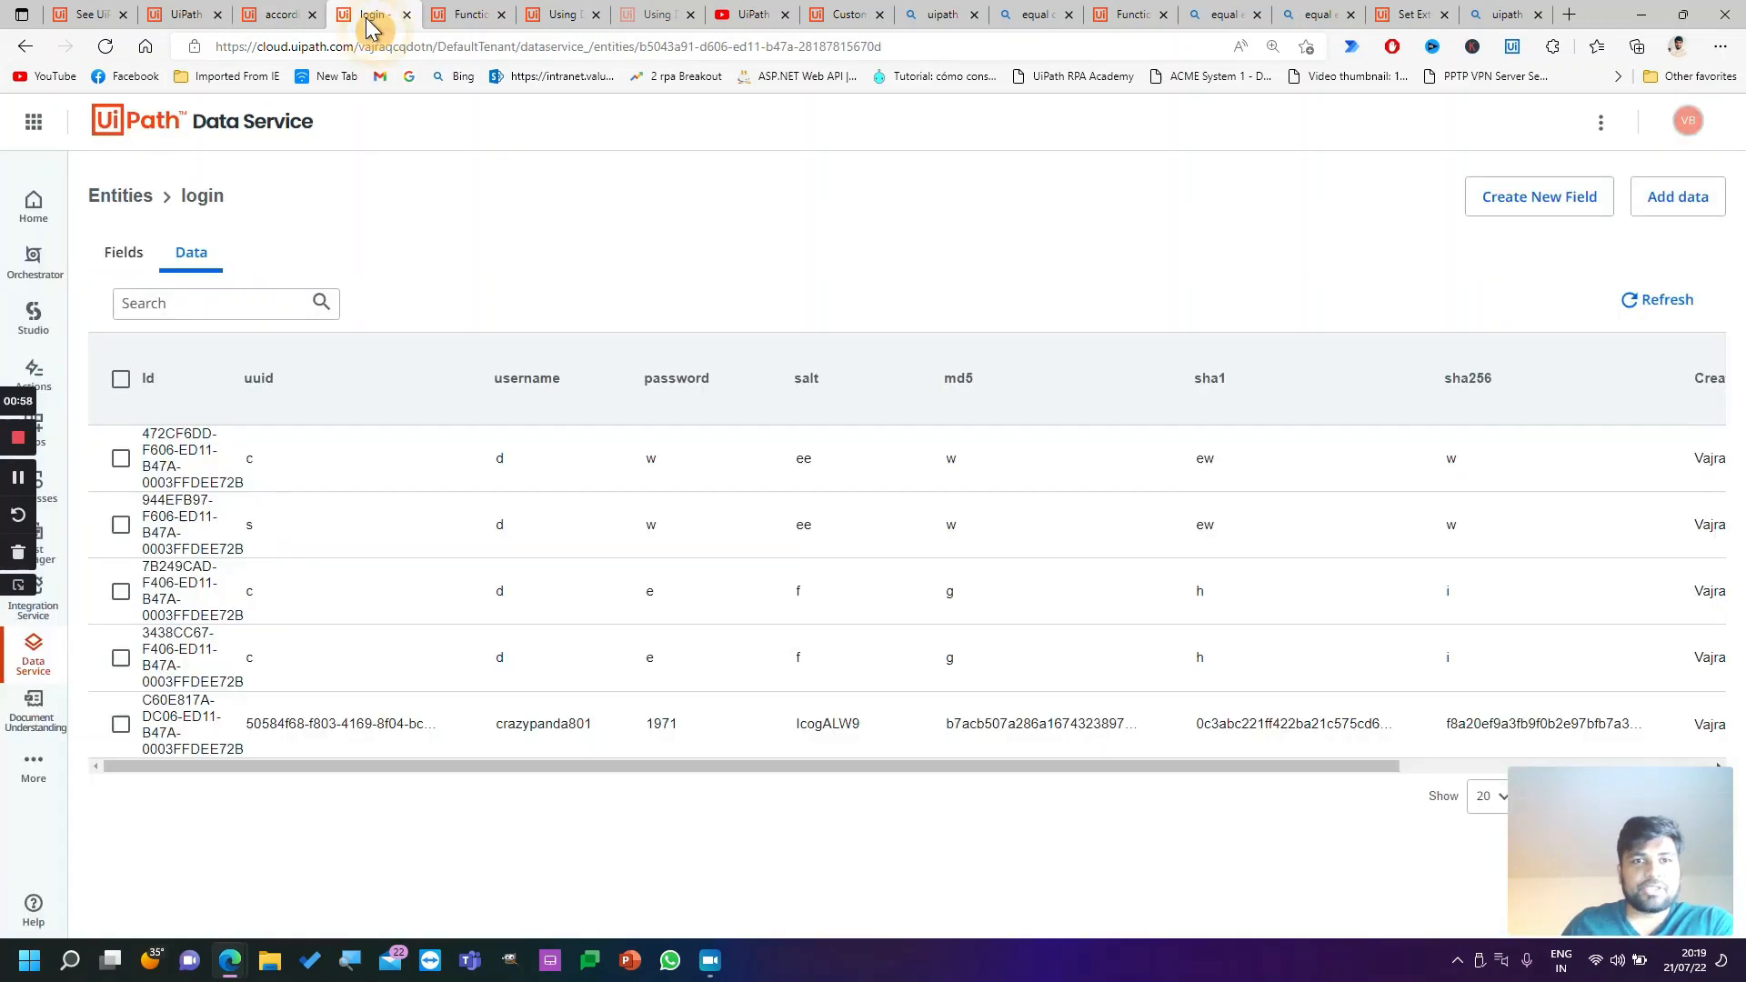
{"action": "mouse_move", "coordinate": [775, 249]}
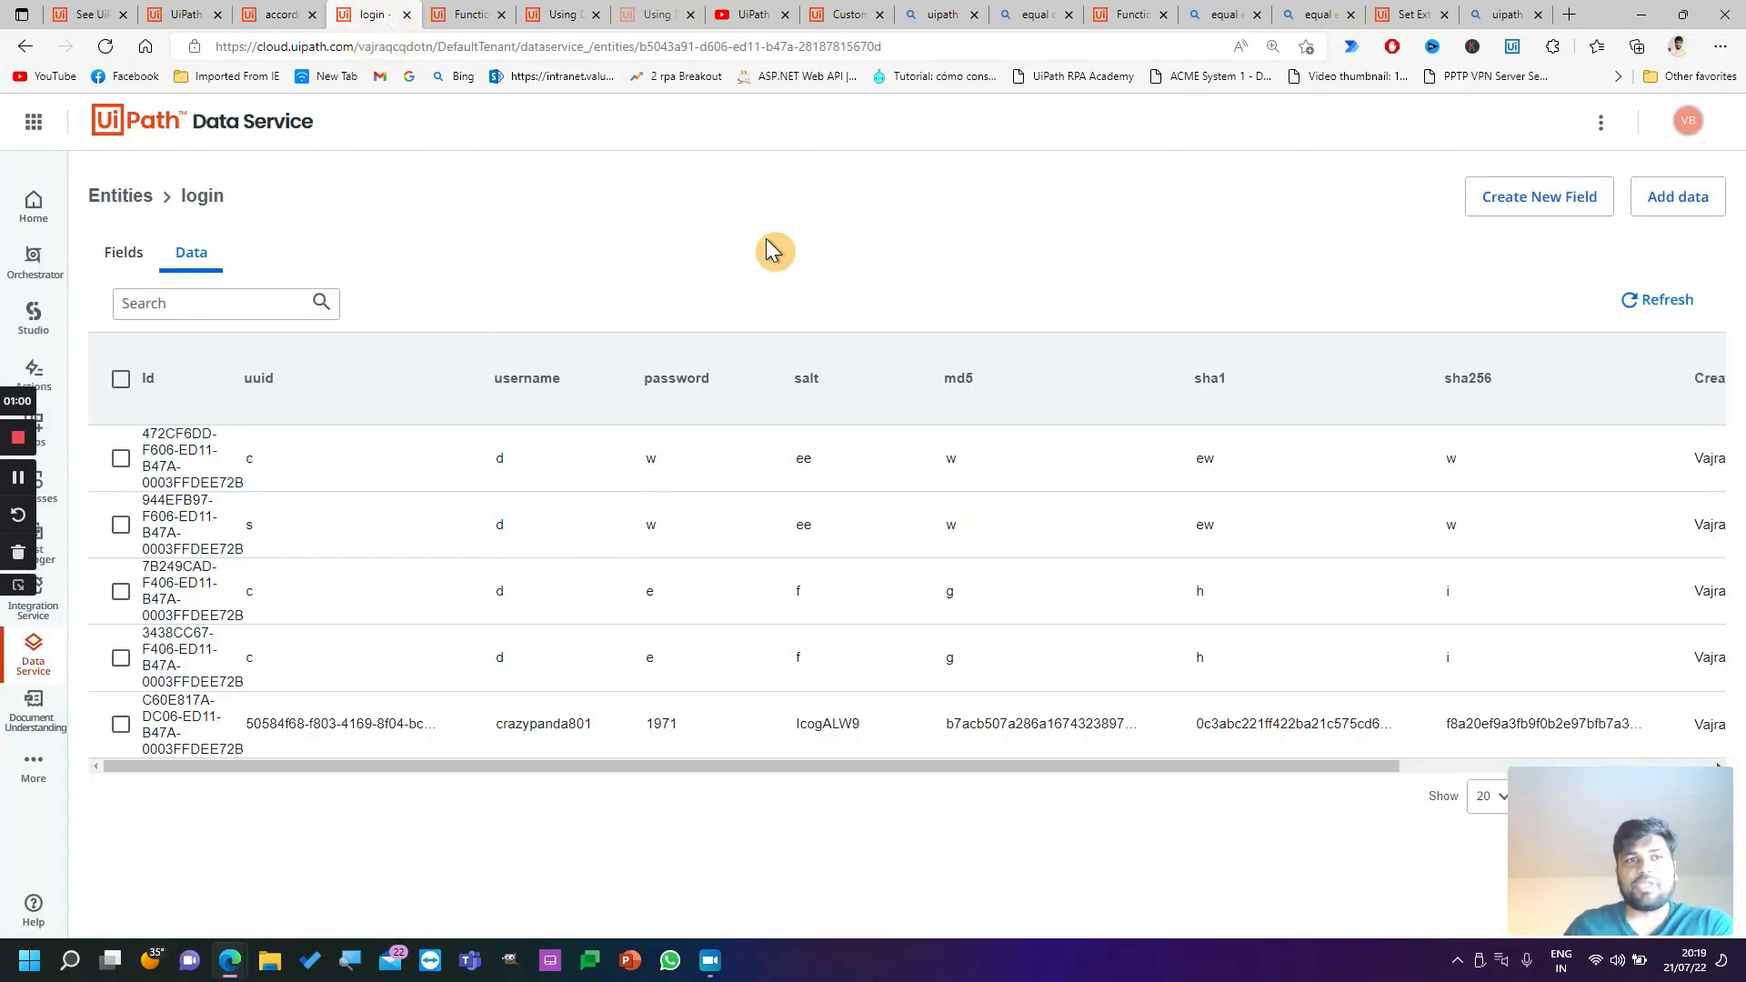
{"action": "left_click", "coordinate": [527, 378]}
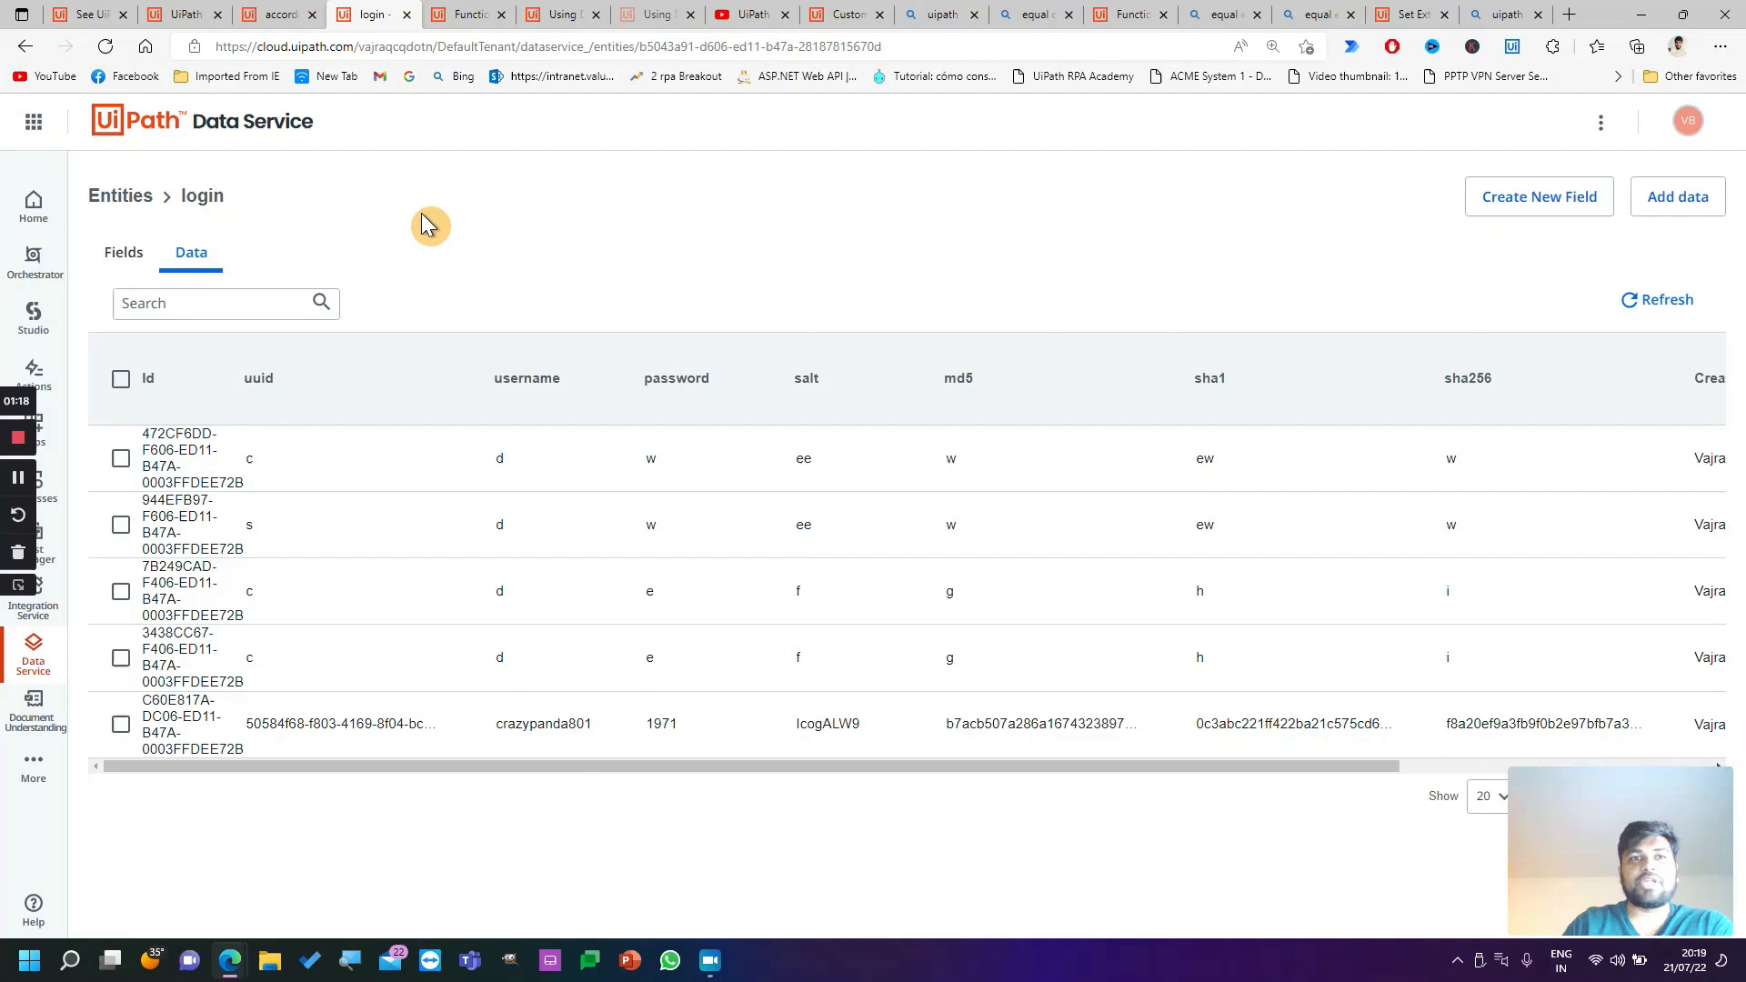
{"action": "left_click", "coordinate": [1634, 46]}
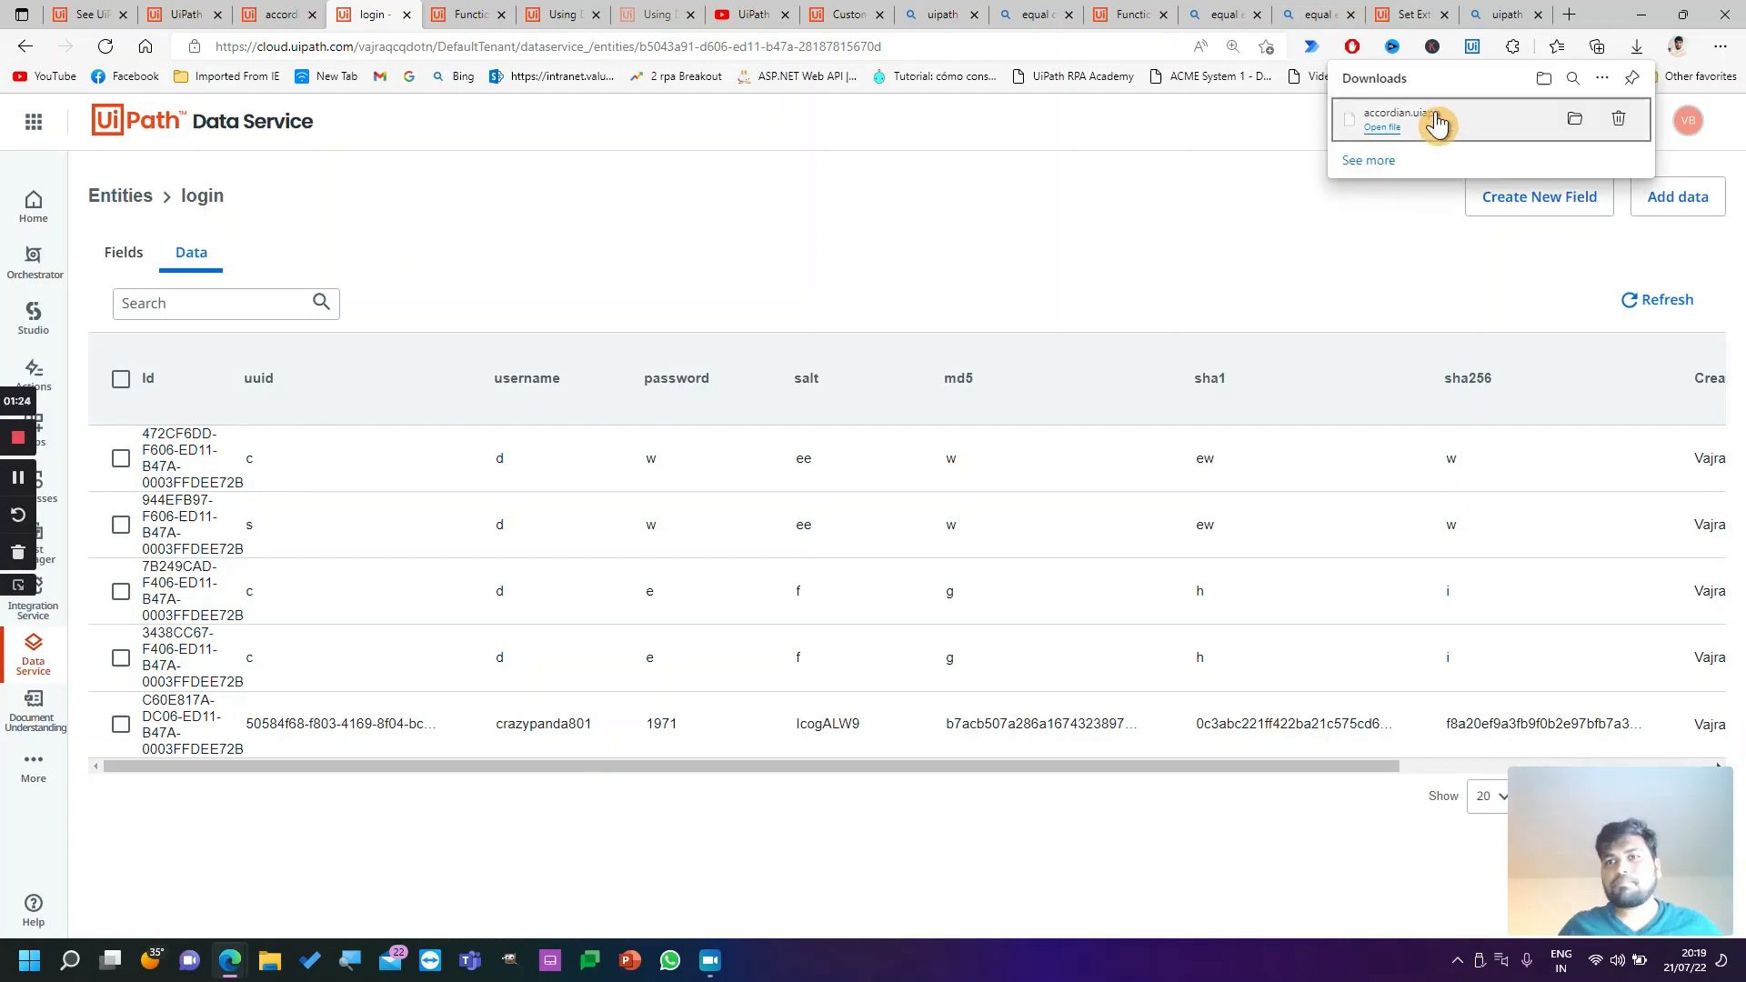
{"action": "mouse_move", "coordinate": [734, 224]}
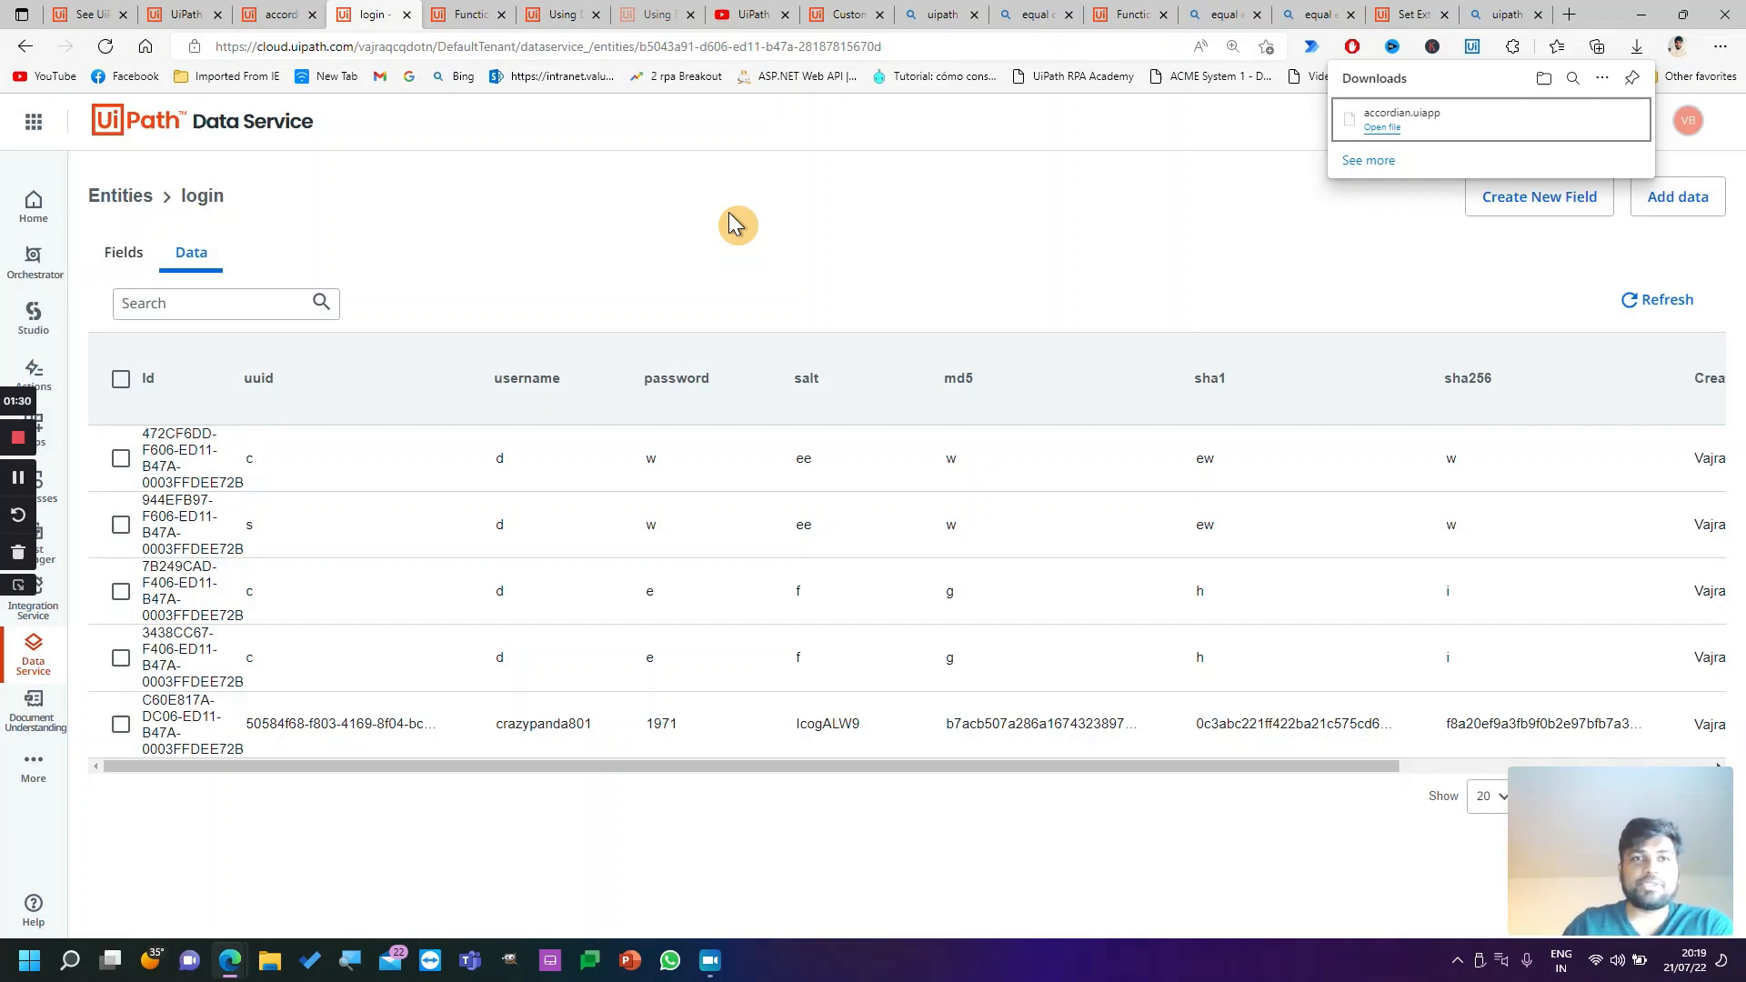
Go to the UiPath Apps home listing the accordian, accordion with toggle(1) and a apps.
{"action": "left_click", "coordinate": [184, 13]}
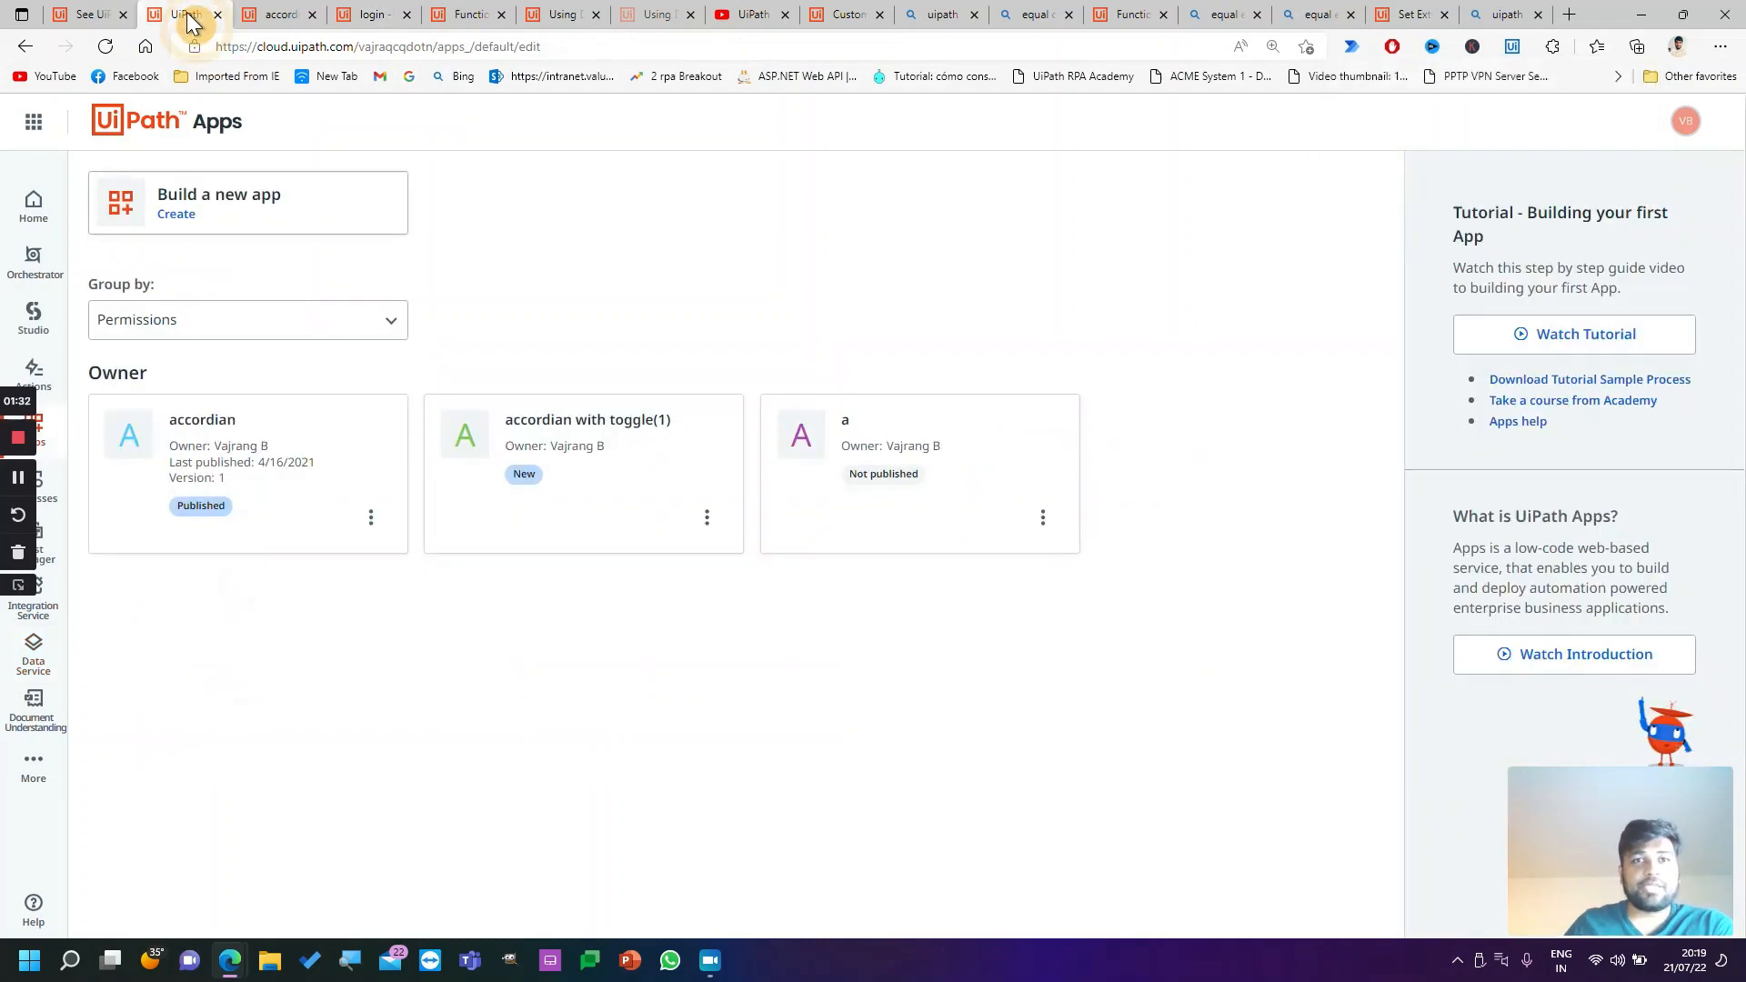
Return to the running accordion app showing five collapsed login record IDs.
{"action": "left_click", "coordinate": [275, 15]}
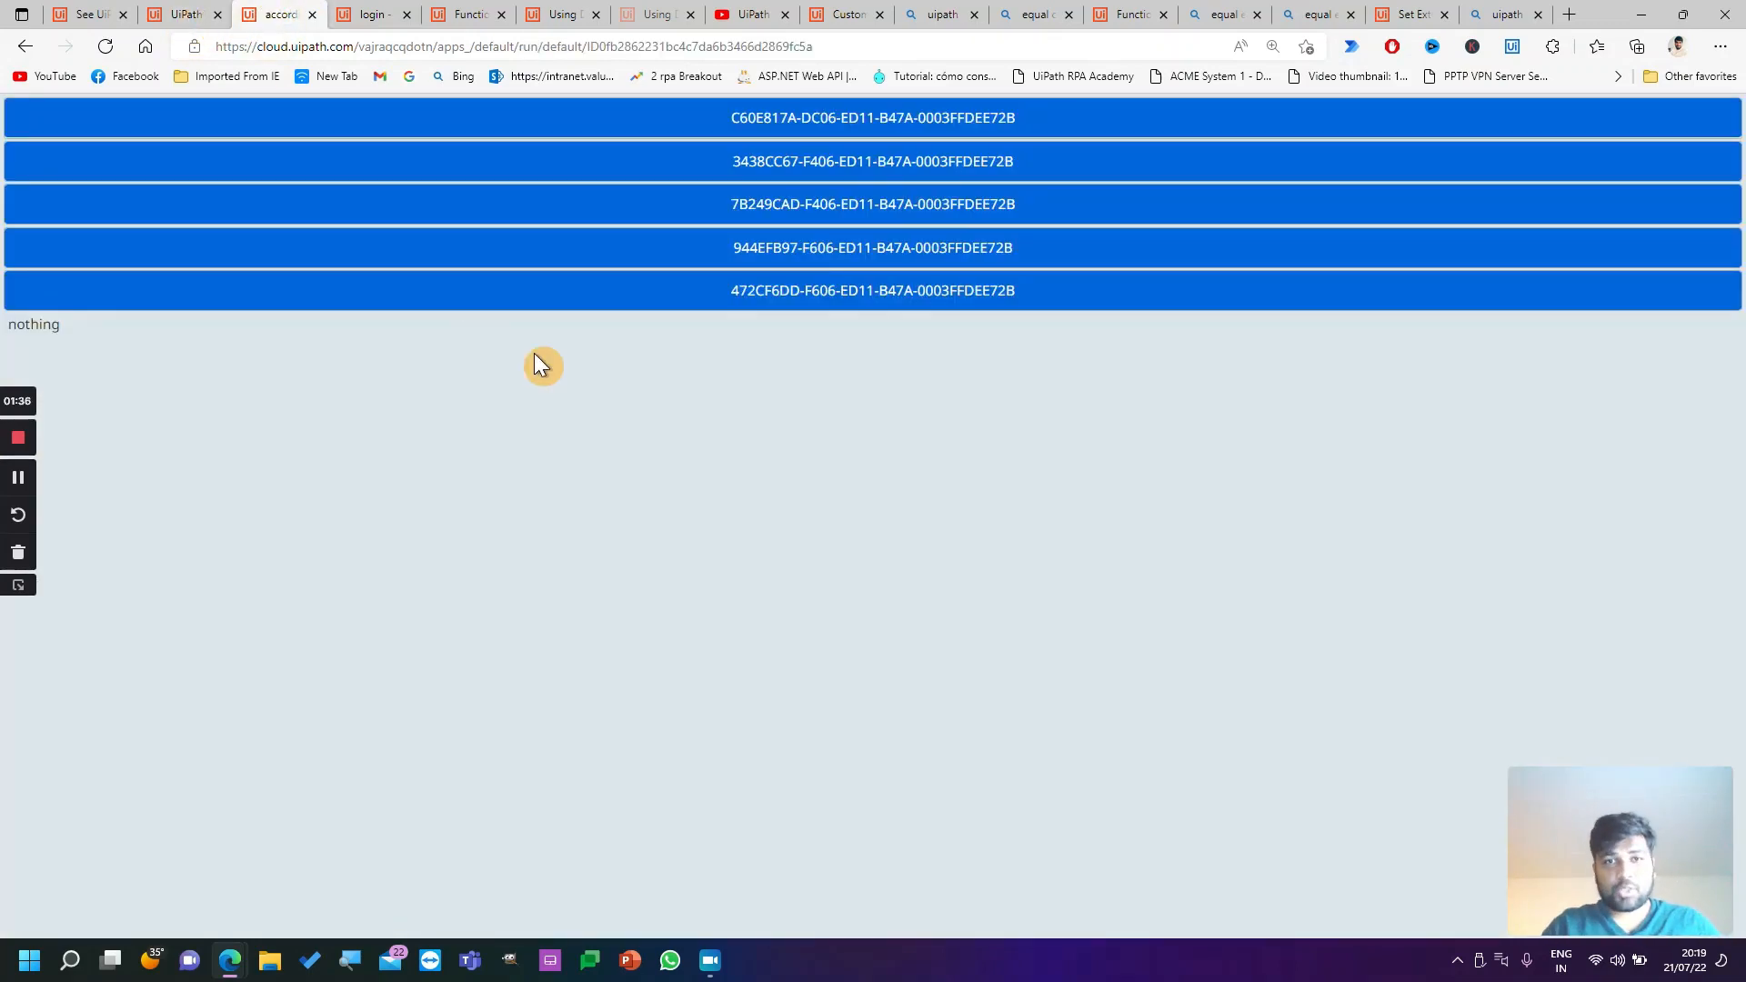
{"action": "mouse_move", "coordinate": [788, 131]}
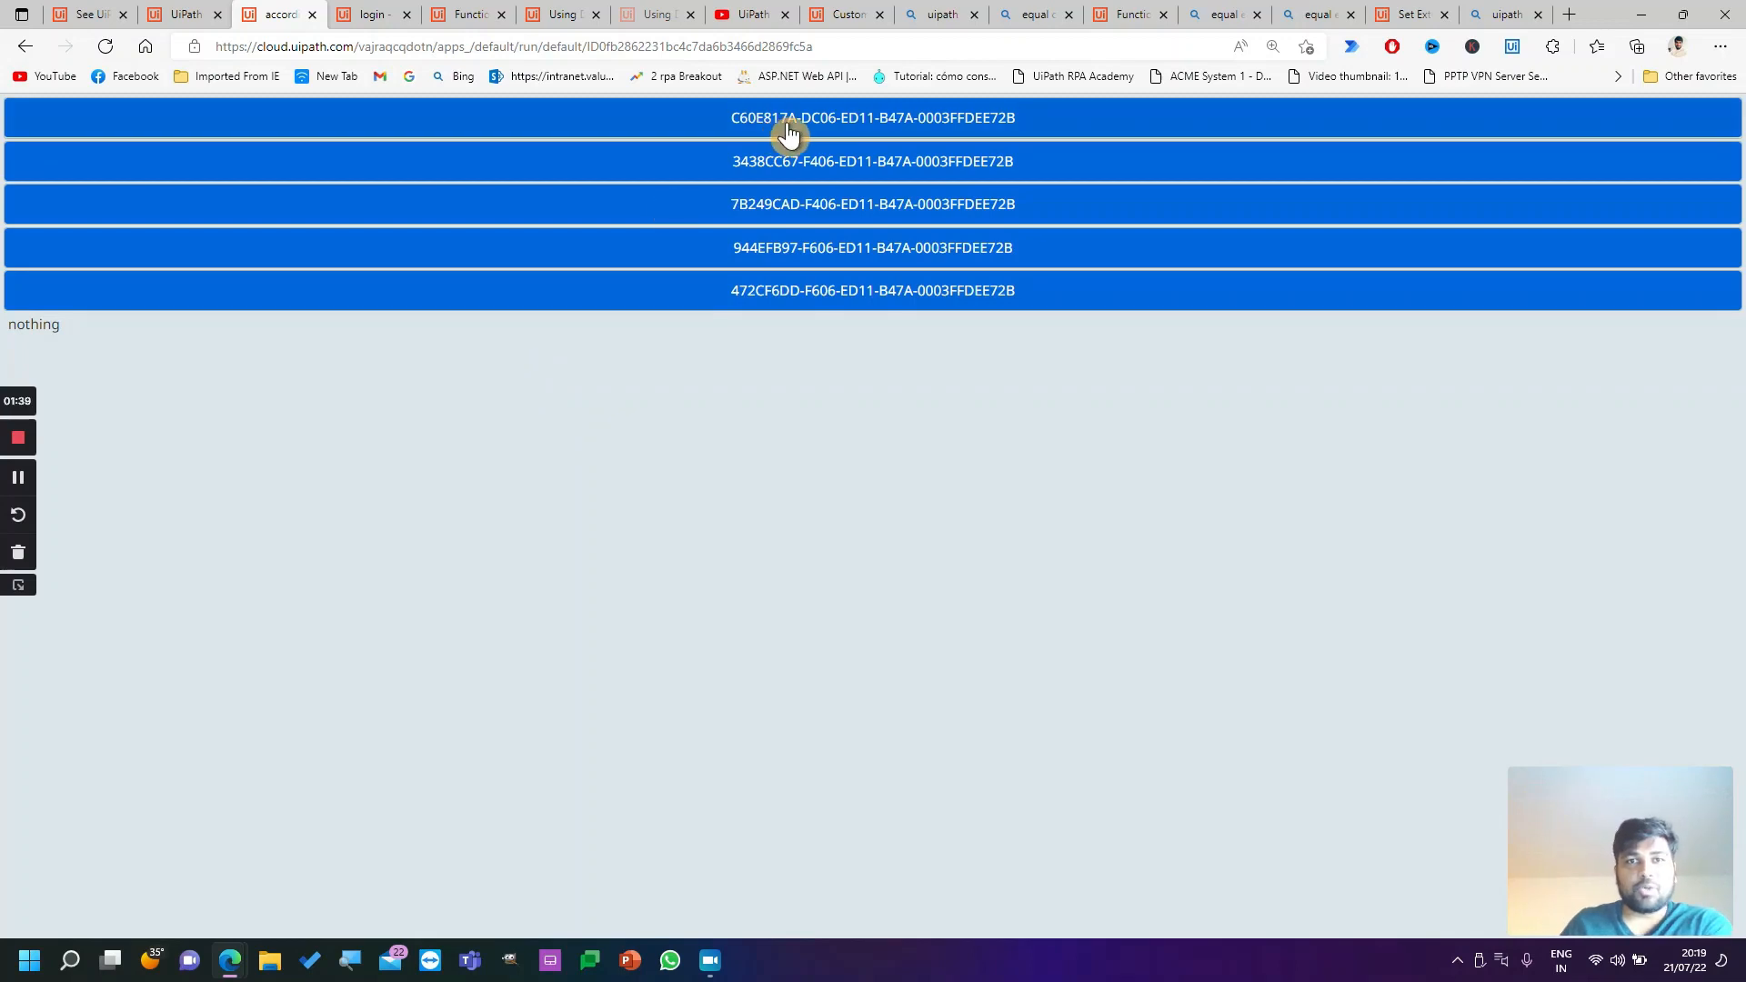
{"action": "mouse_move", "coordinate": [885, 152]}
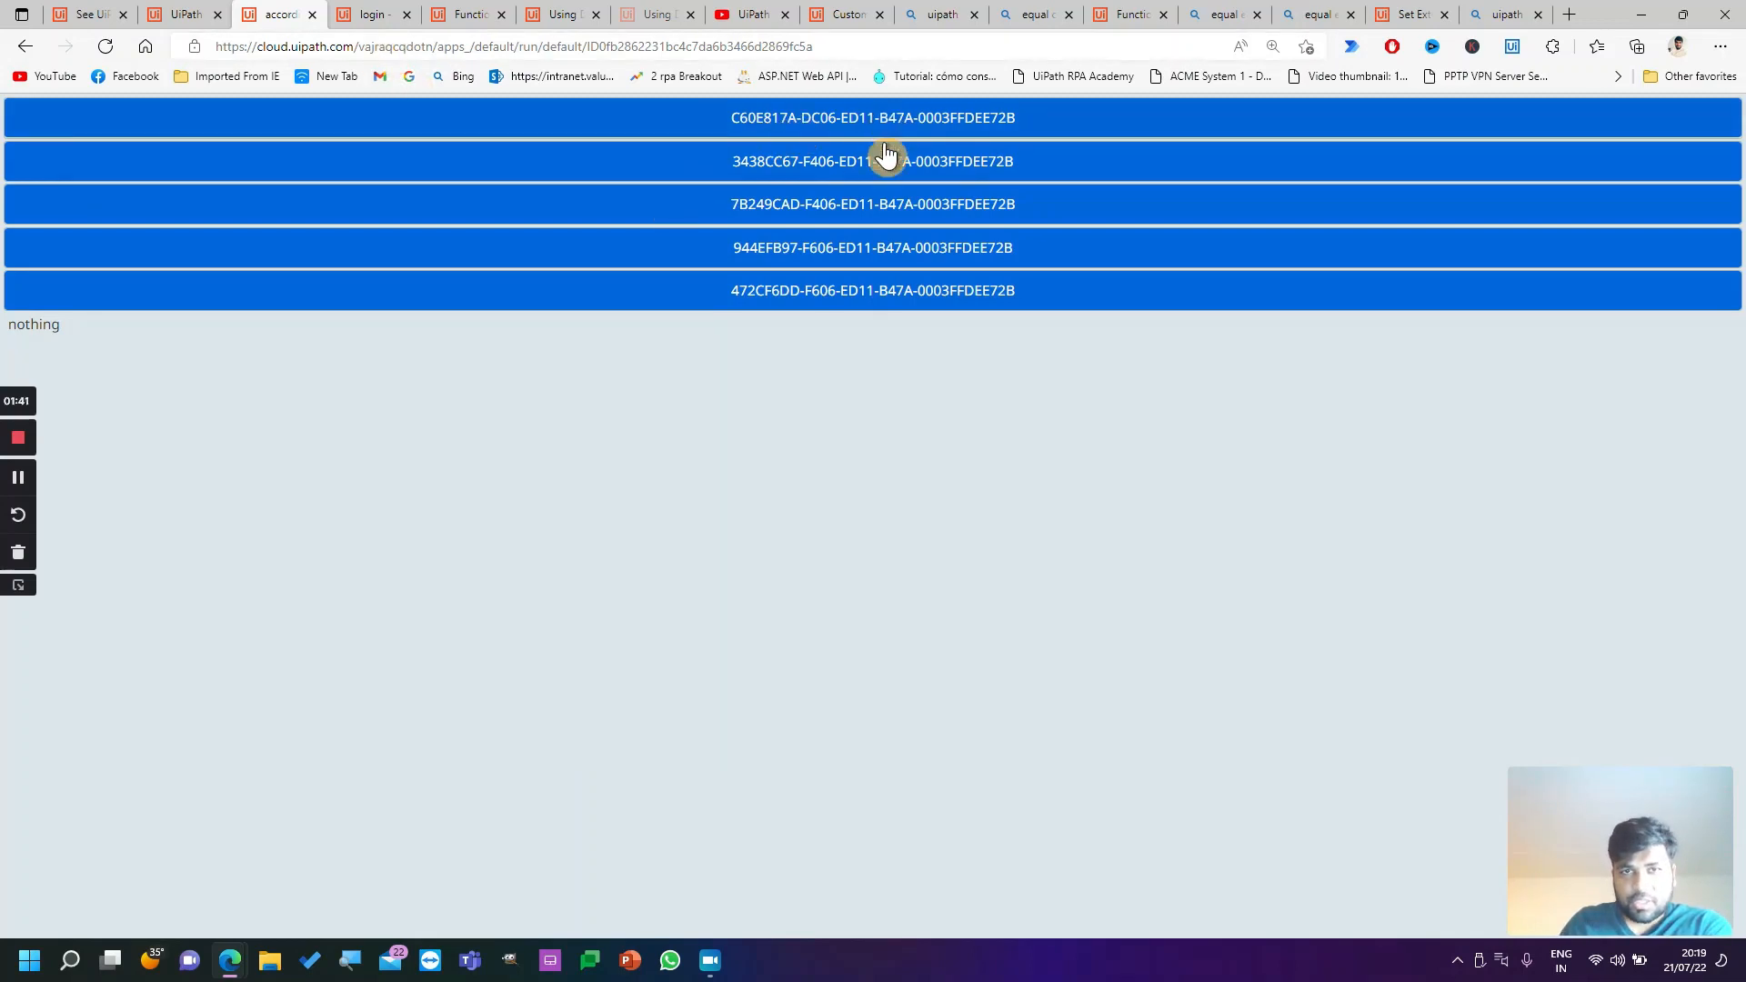
{"action": "mouse_move", "coordinate": [372, 14]}
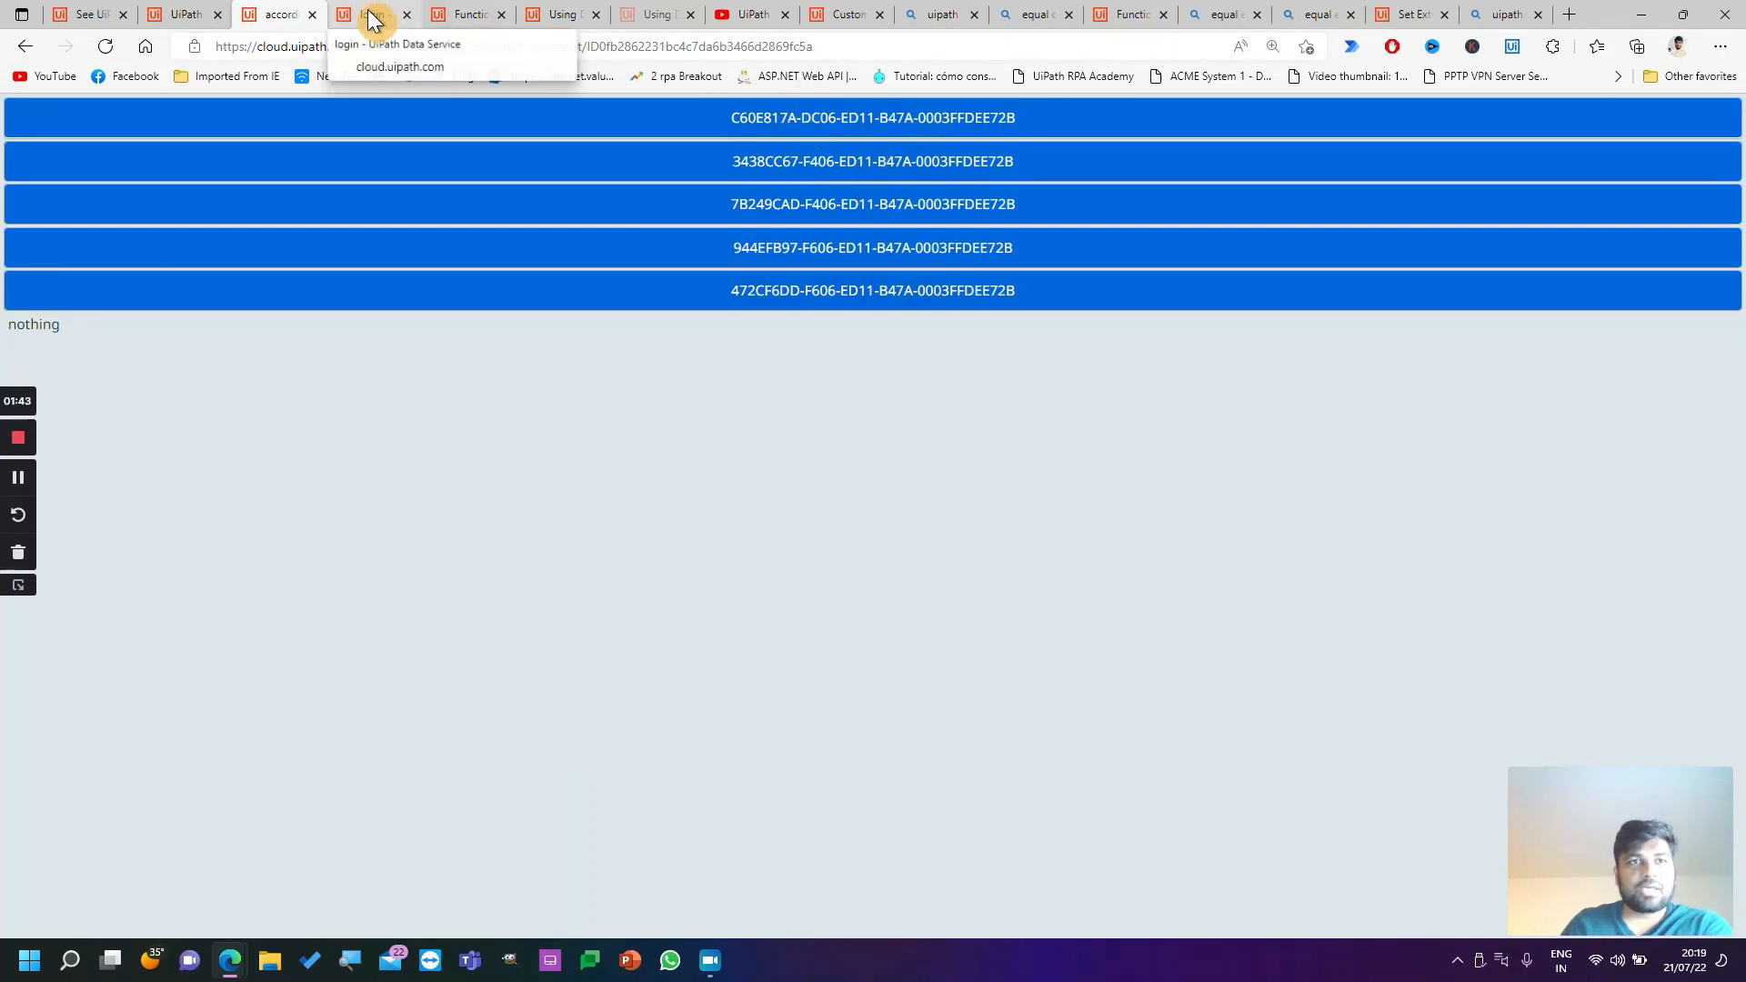
{"action": "left_click", "coordinate": [396, 44]}
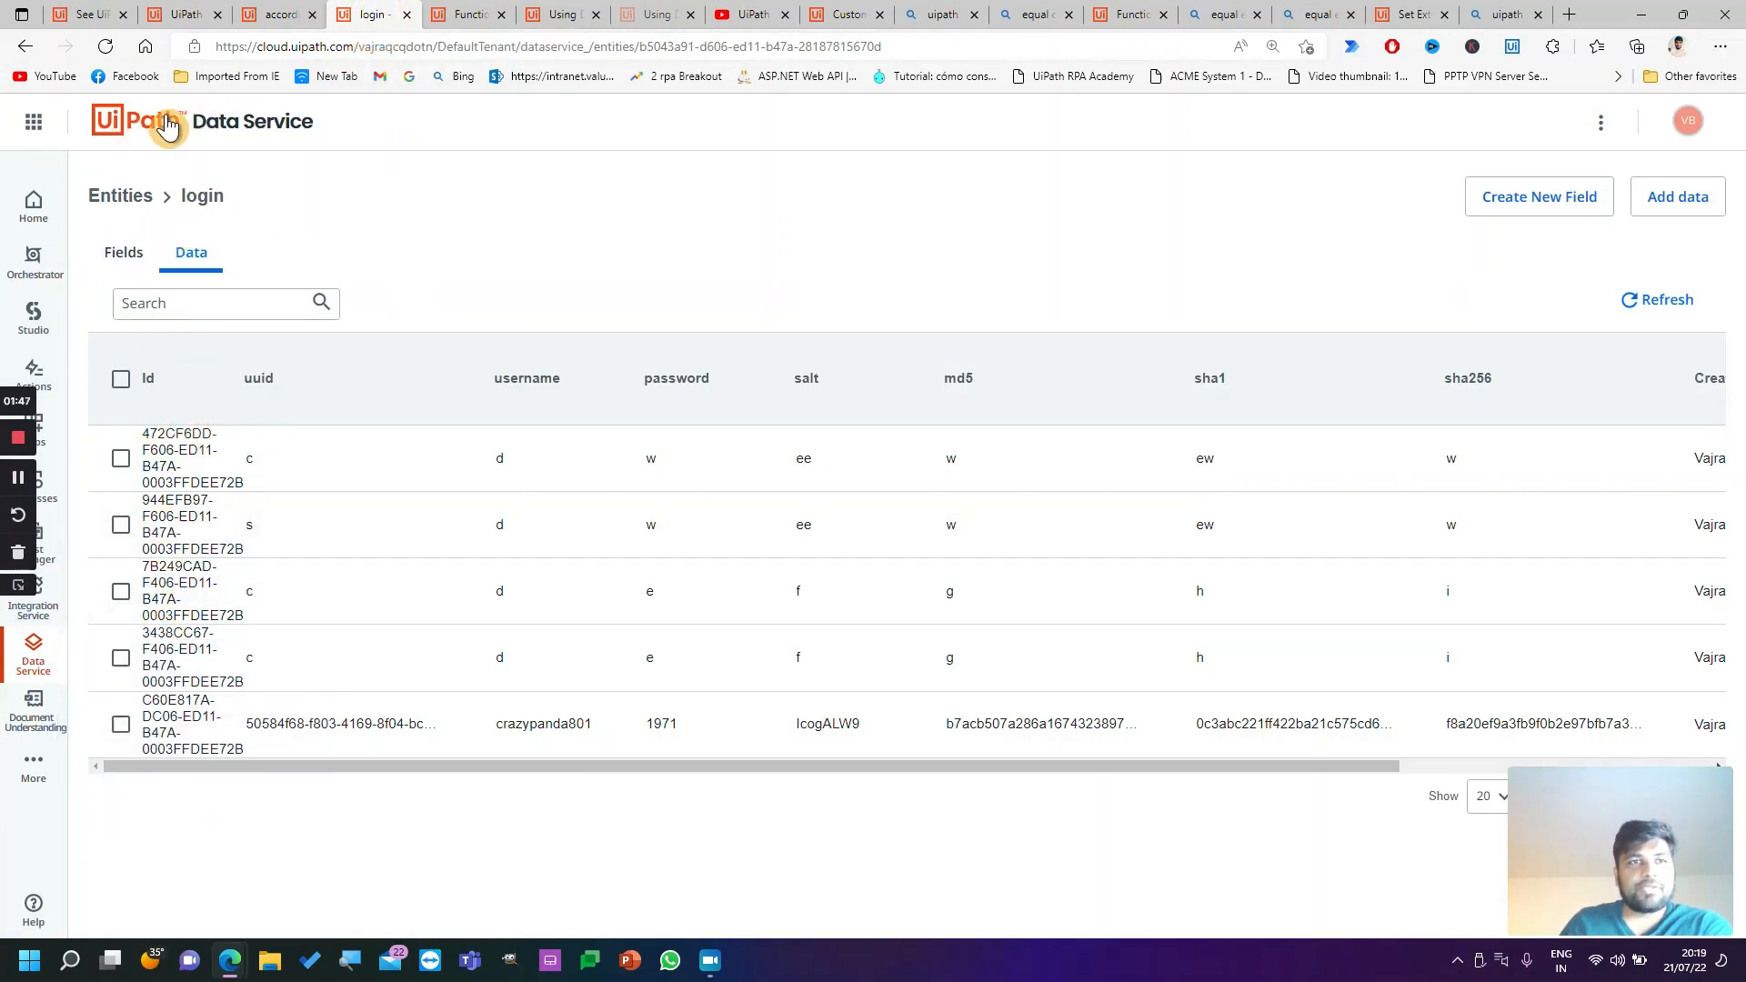
{"action": "mouse_move", "coordinate": [314, 756]}
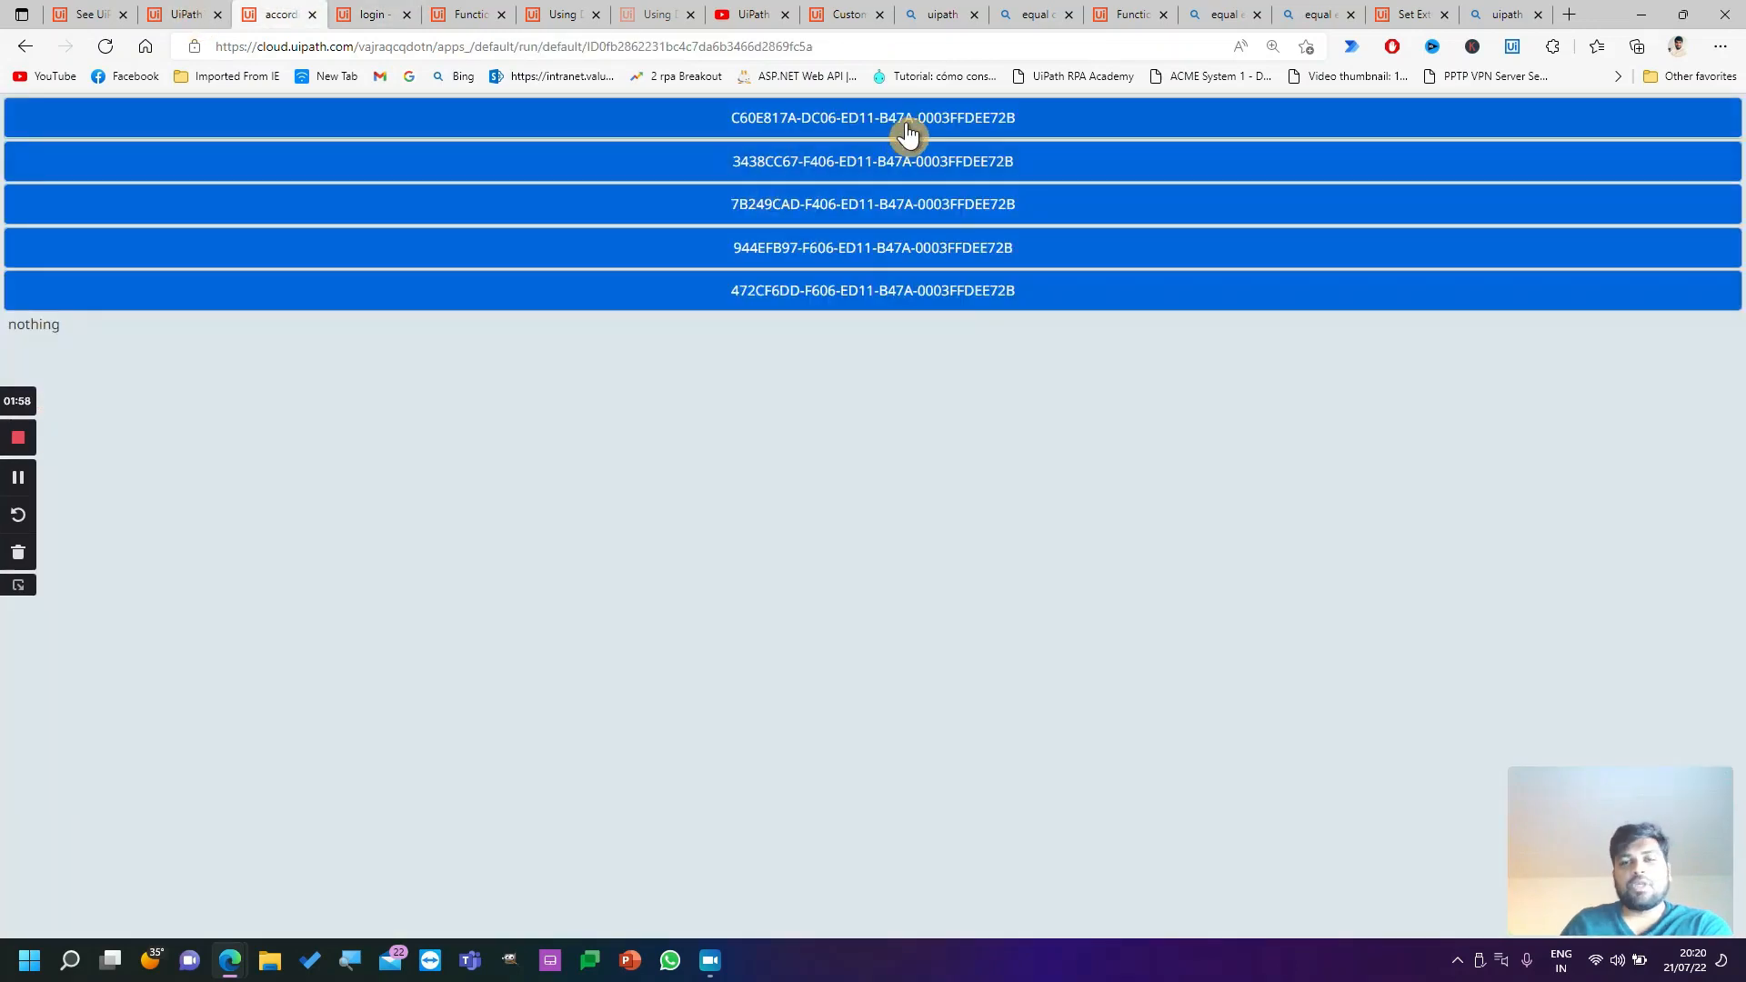
{"action": "left_click", "coordinate": [871, 119]}
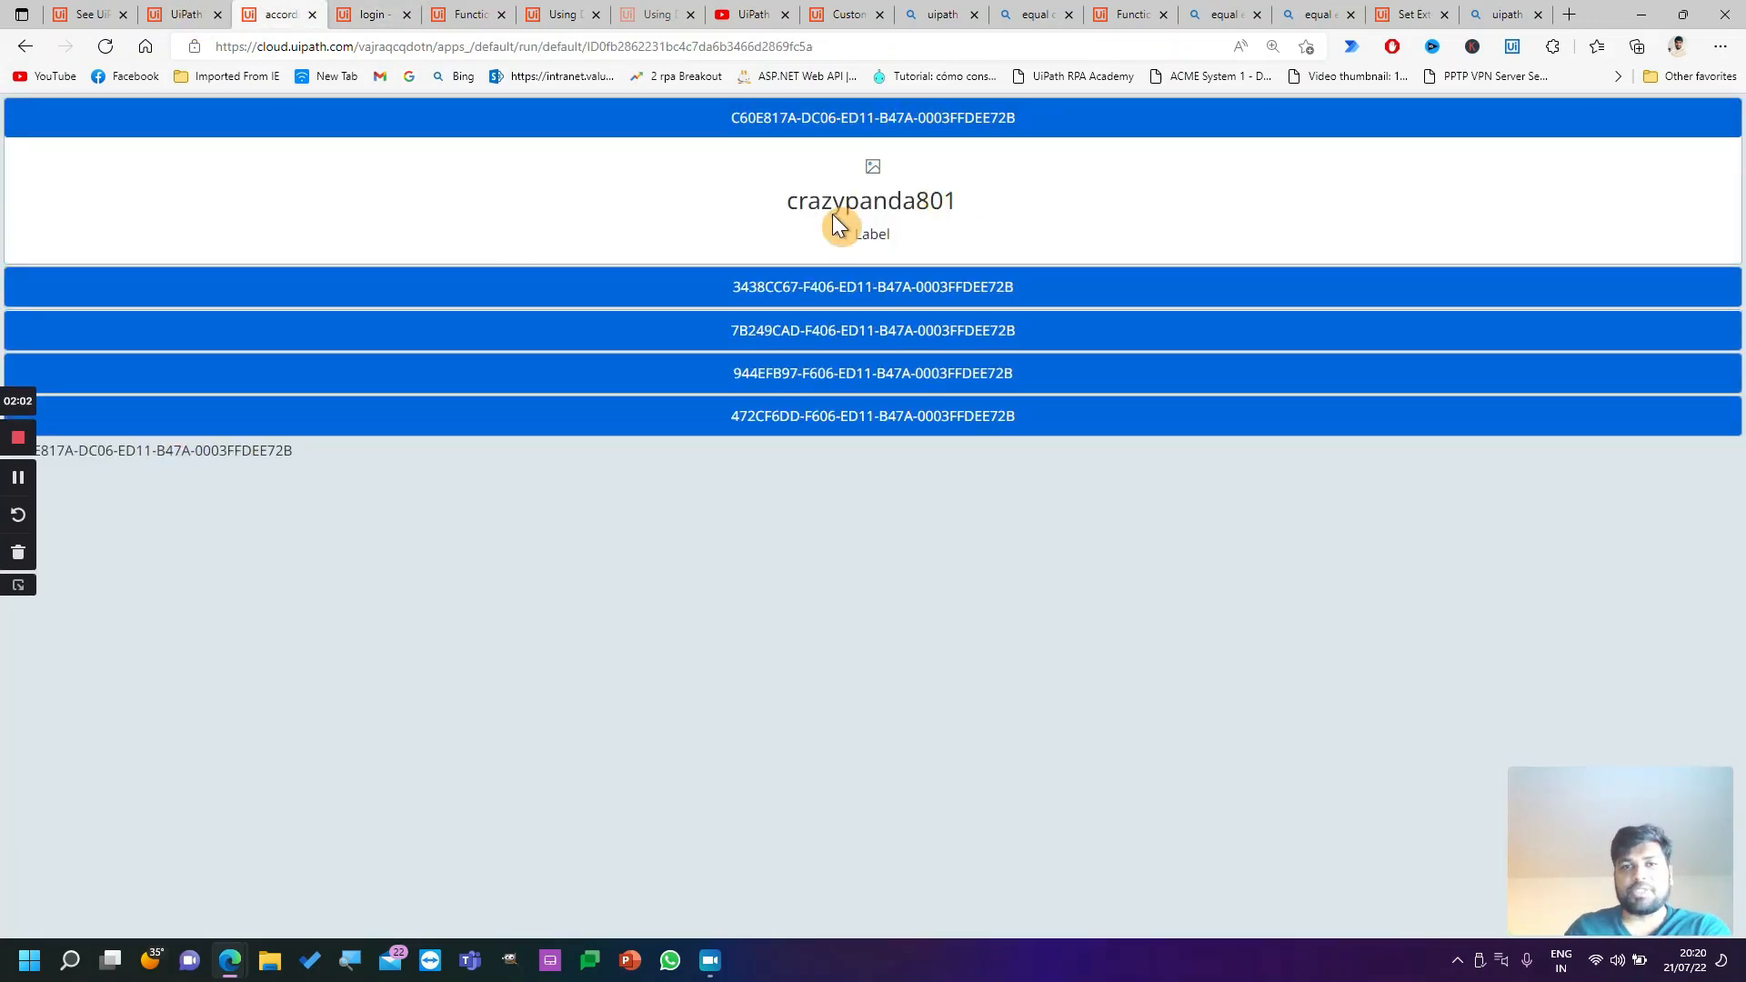
{"action": "mouse_move", "coordinate": [355, 22]}
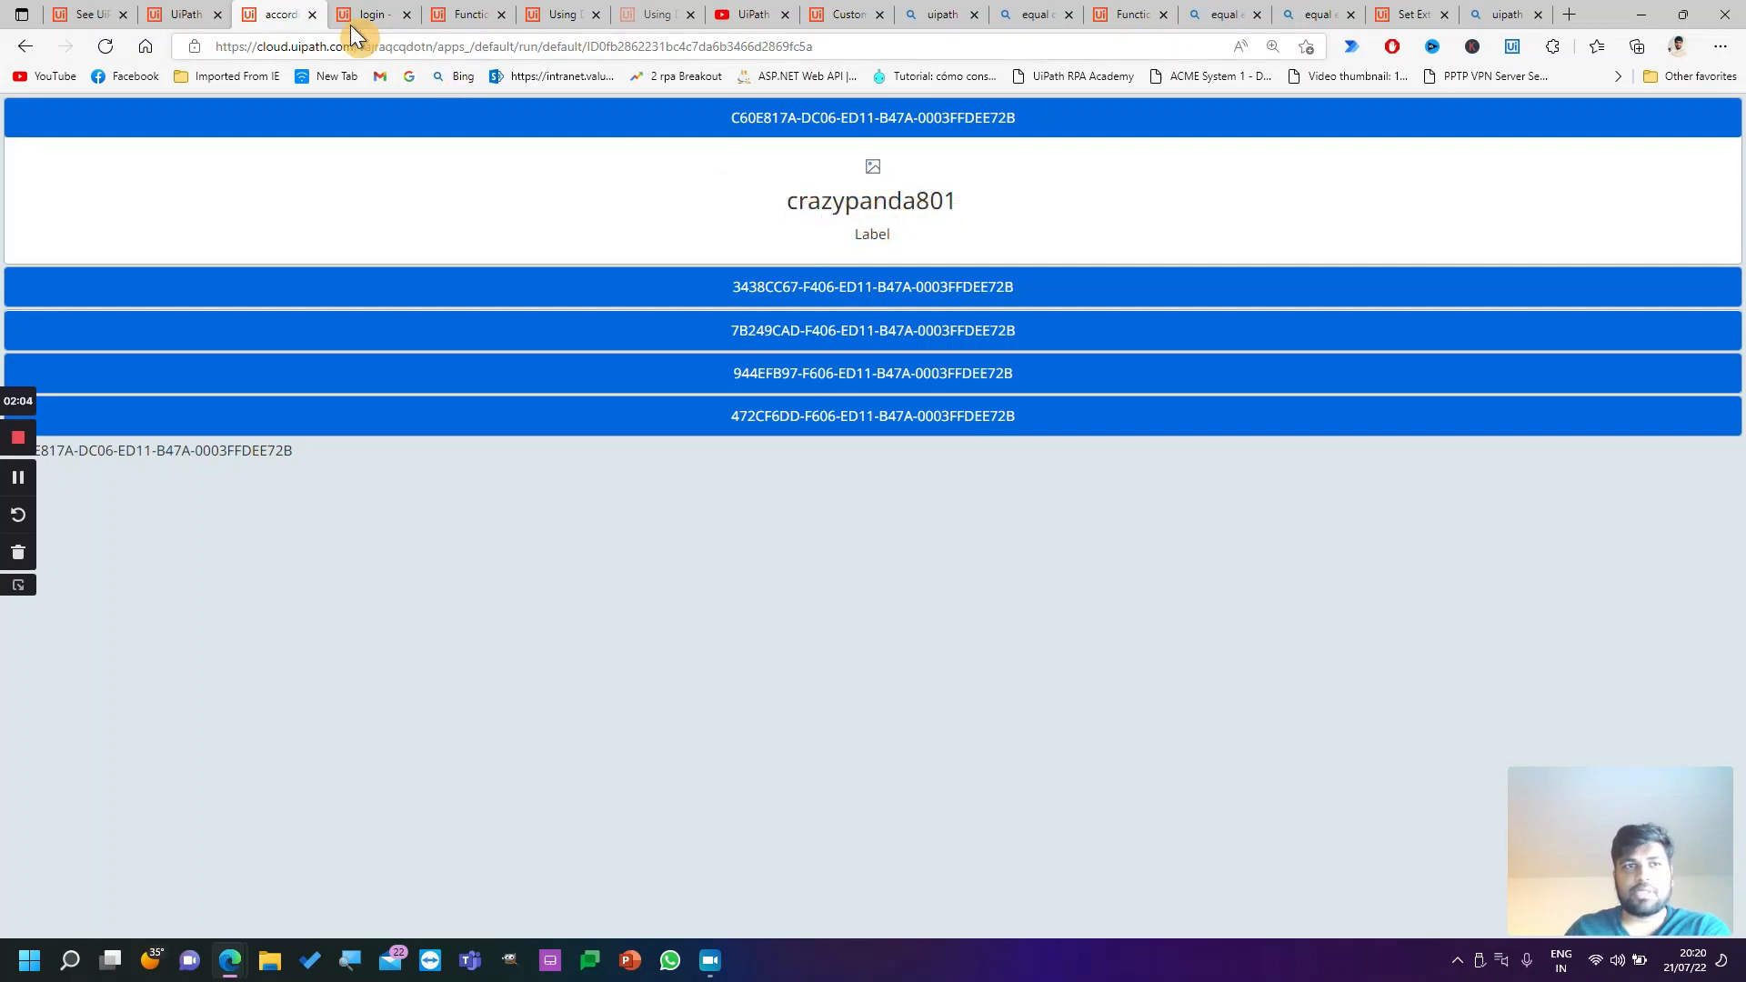
{"action": "left_click", "coordinate": [373, 12]}
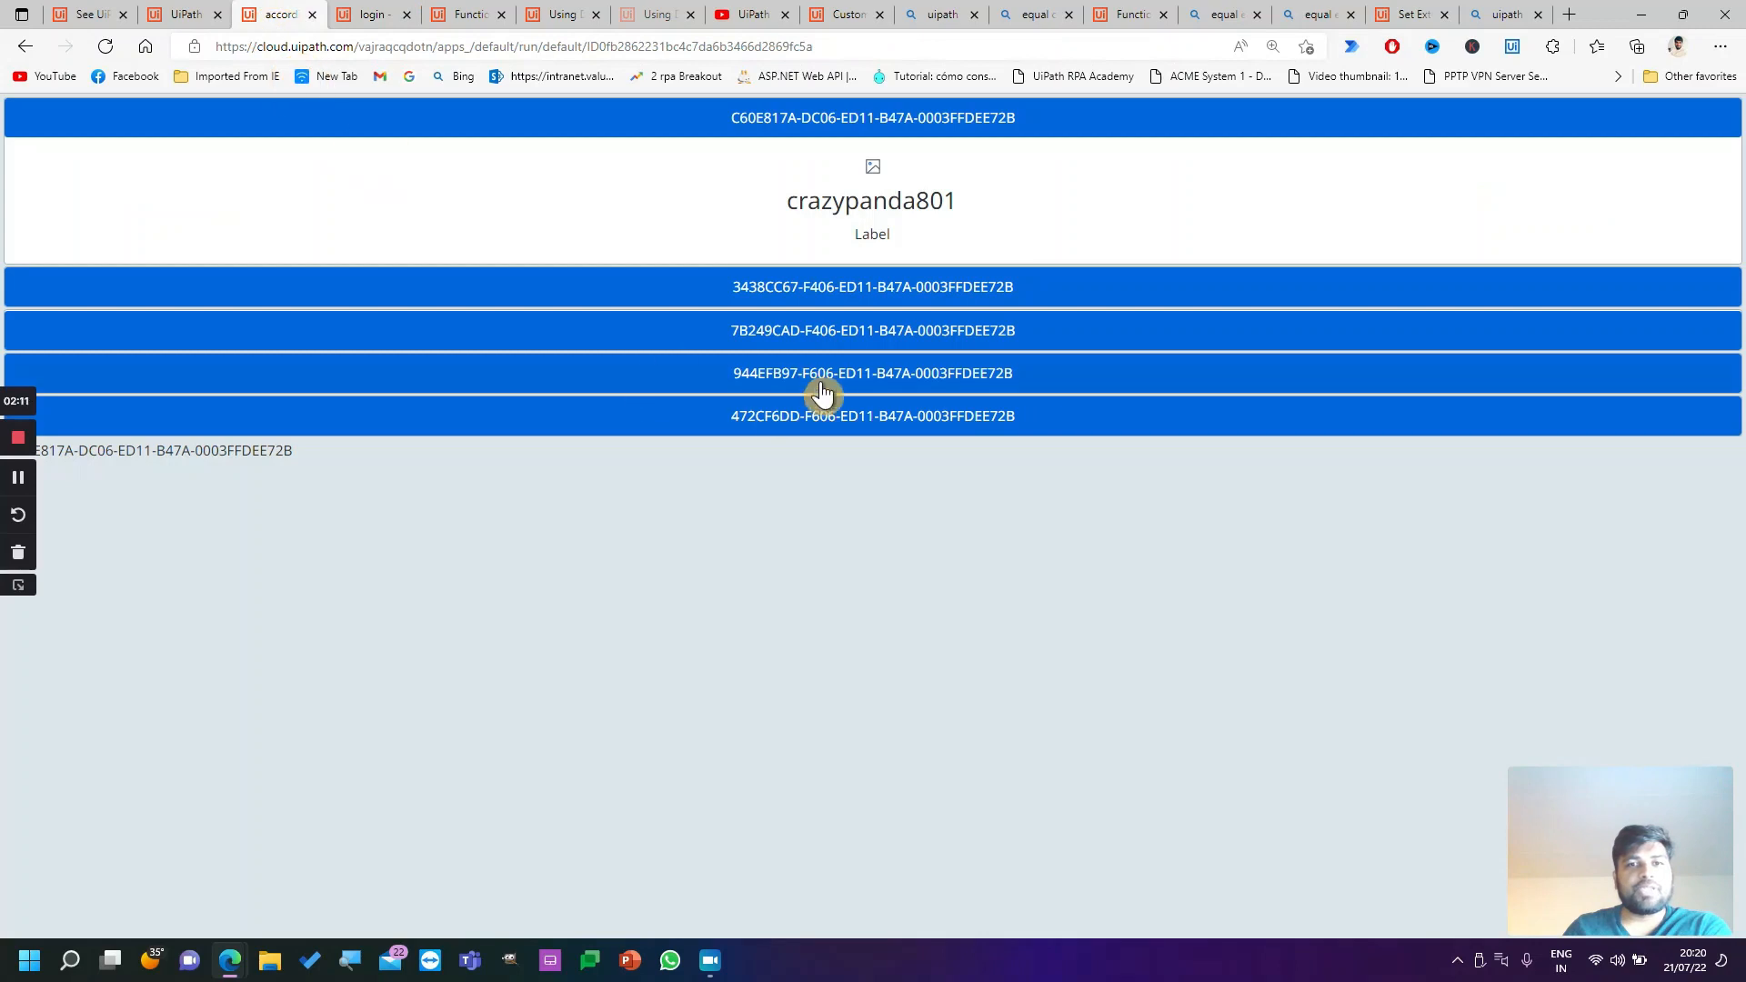
{"action": "left_click", "coordinate": [871, 286]}
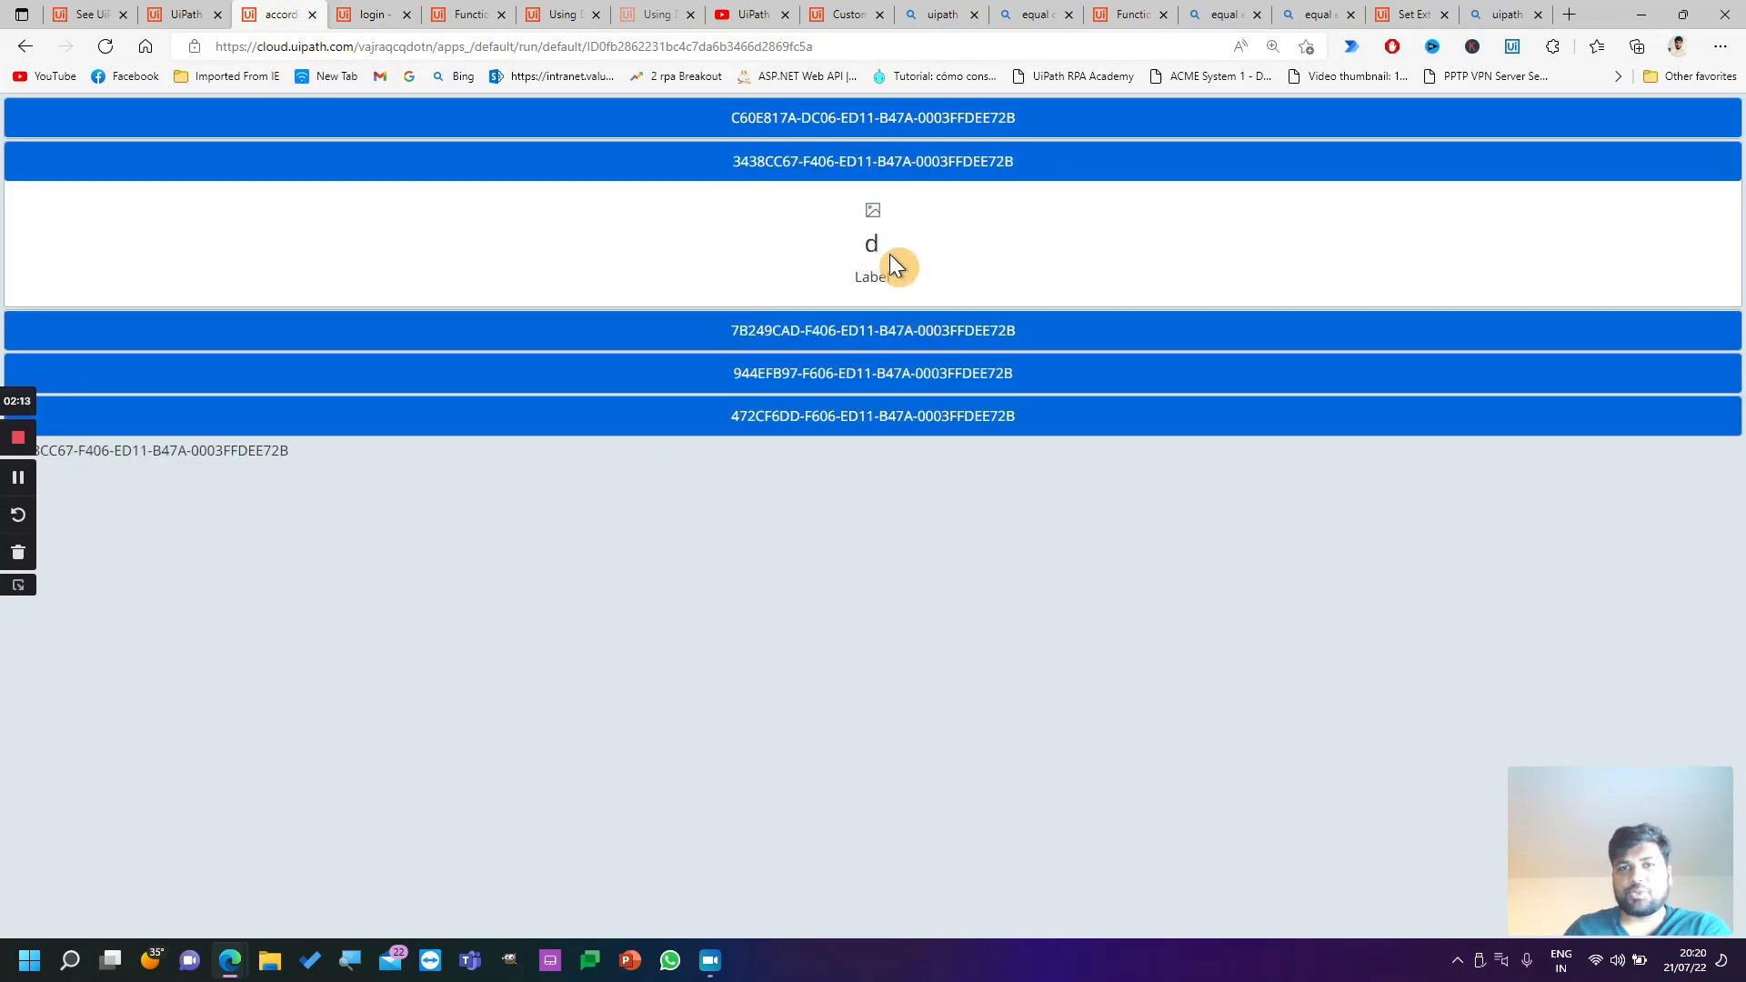